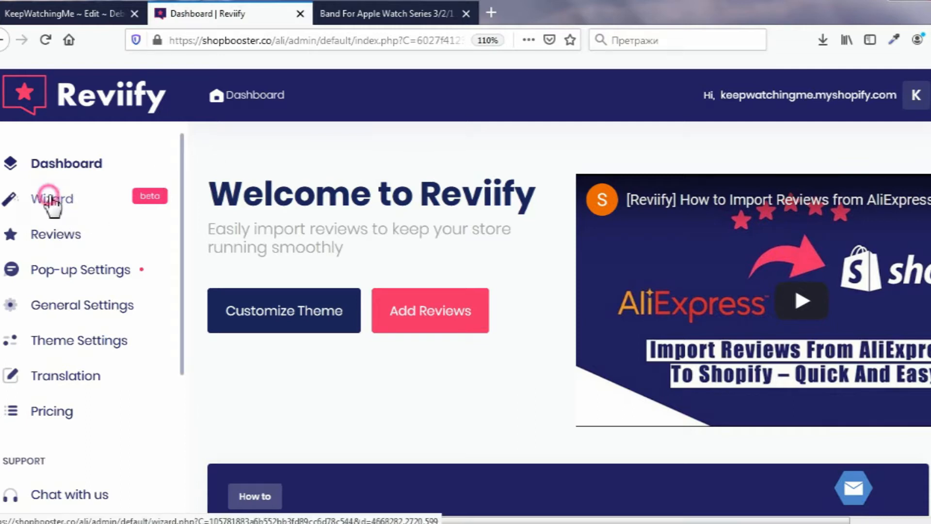
# Step: From the Wizard list, install the 'Reviews on Product page' widget
pyautogui.click(51, 199)
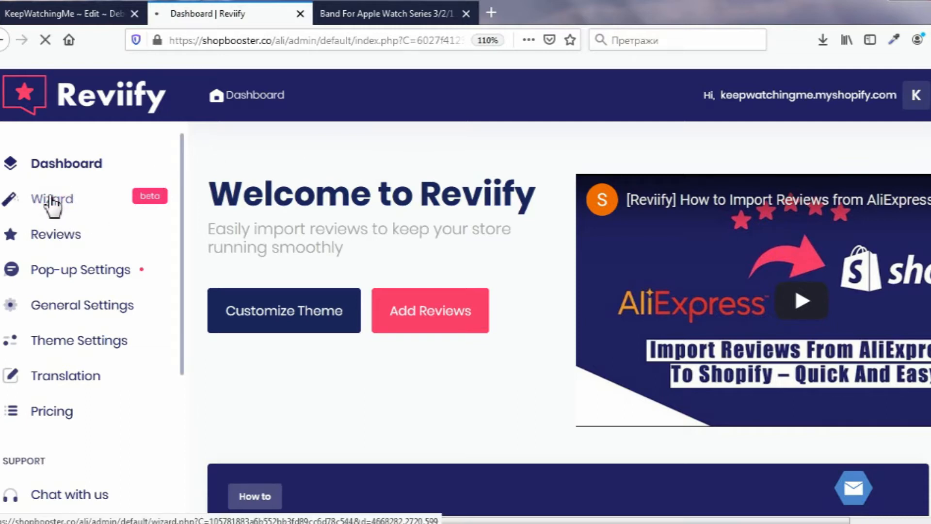
pyautogui.click(52, 198)
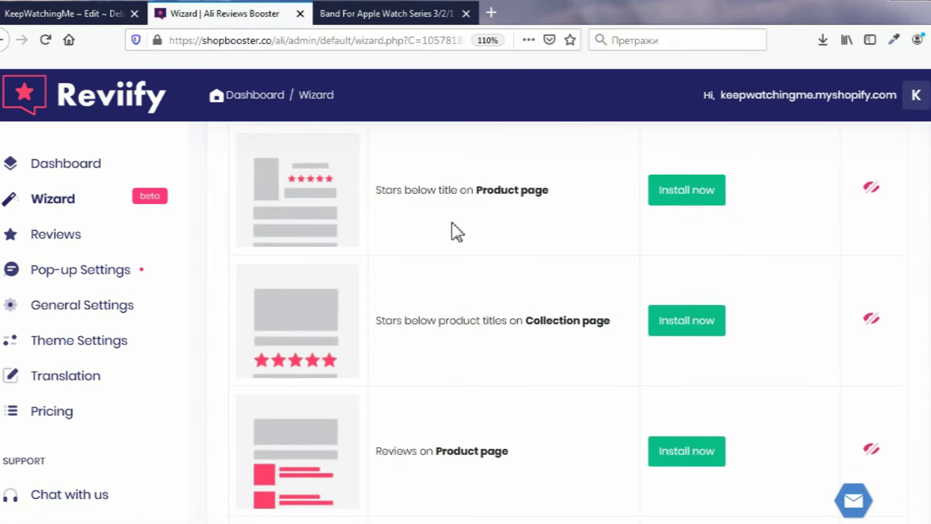
pyautogui.scroll(-3)
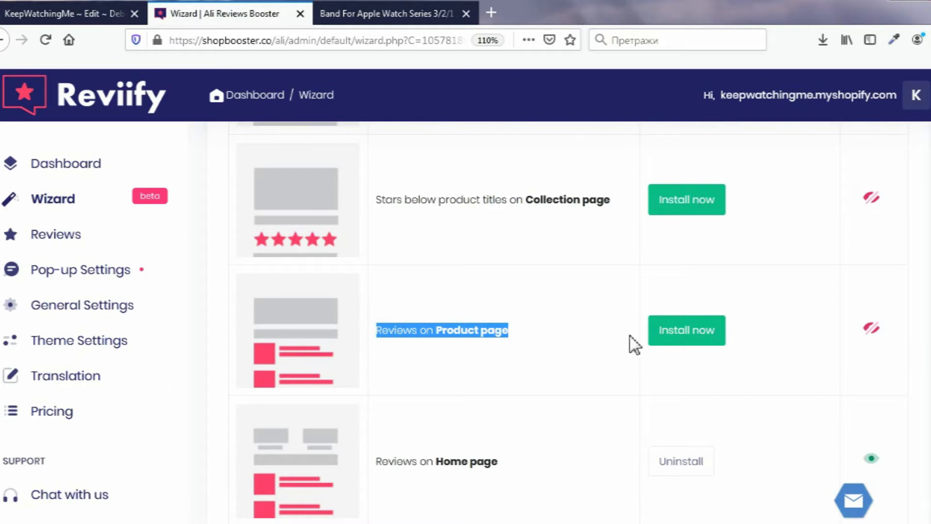
pyautogui.click(686, 330)
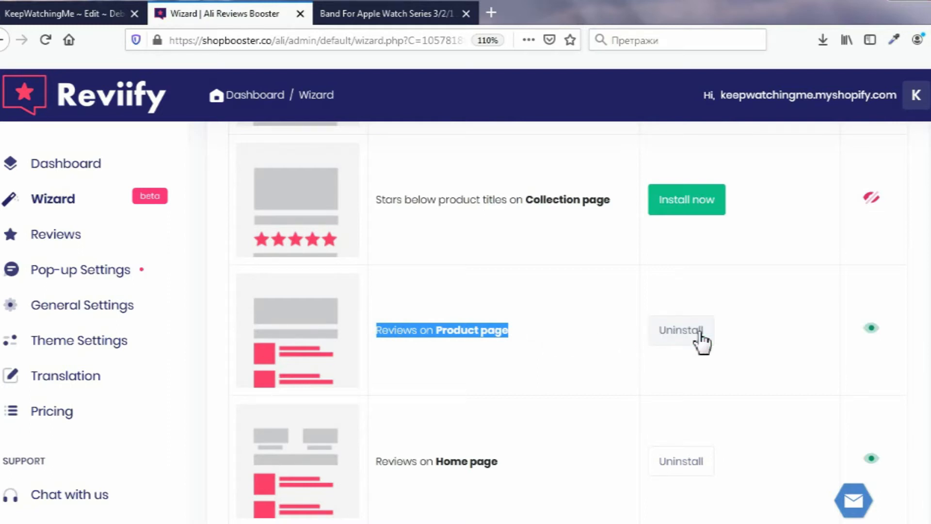
pyautogui.moveTo(445, 68)
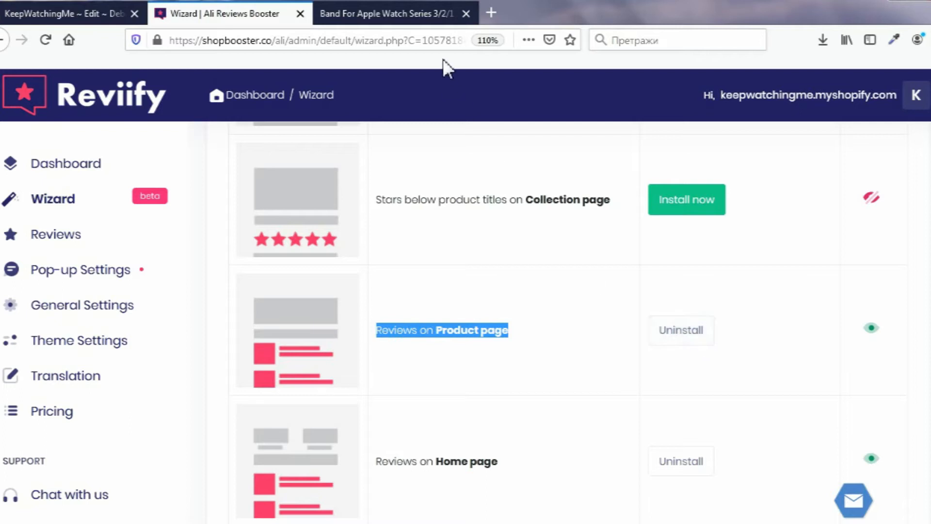
pyautogui.click(389, 12)
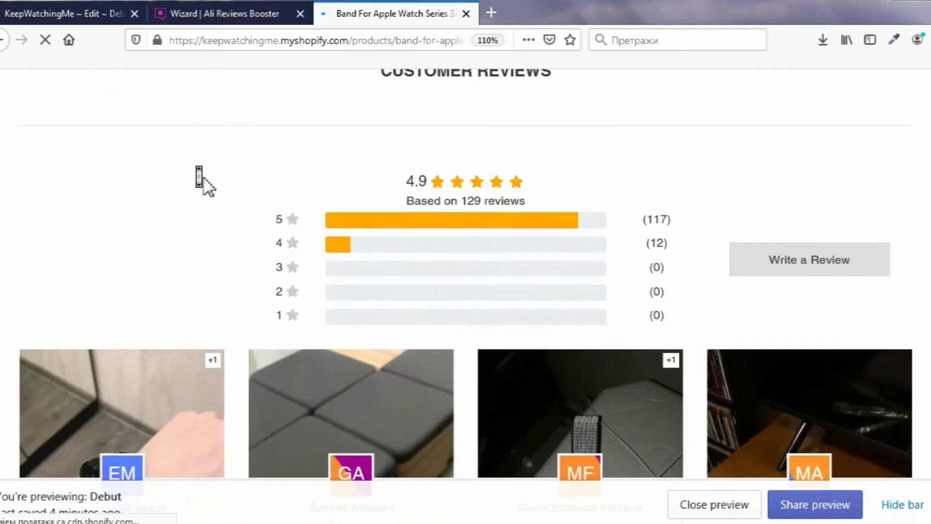
# Step: Scroll through the band product's Customer Reviews grid of photo reviews showing the 4.9 rating
pyautogui.scroll(-3)
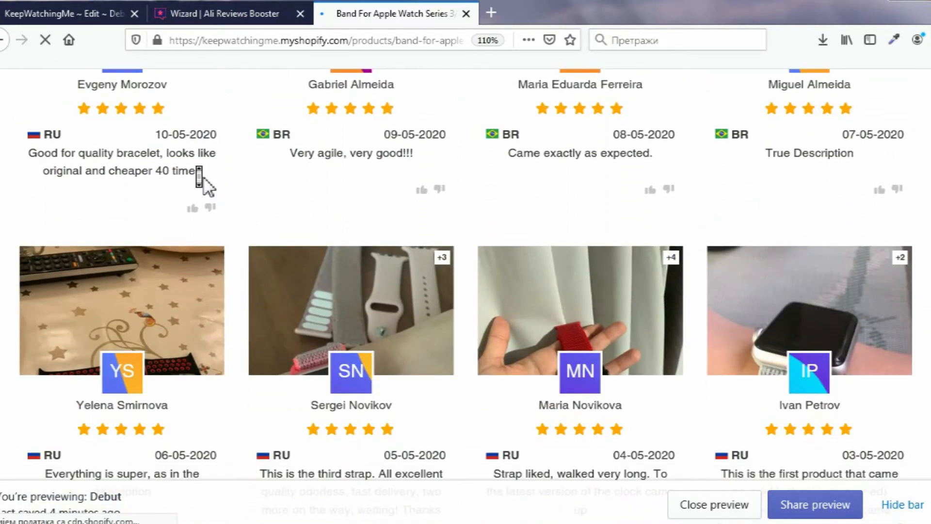
pyautogui.scroll(-3)
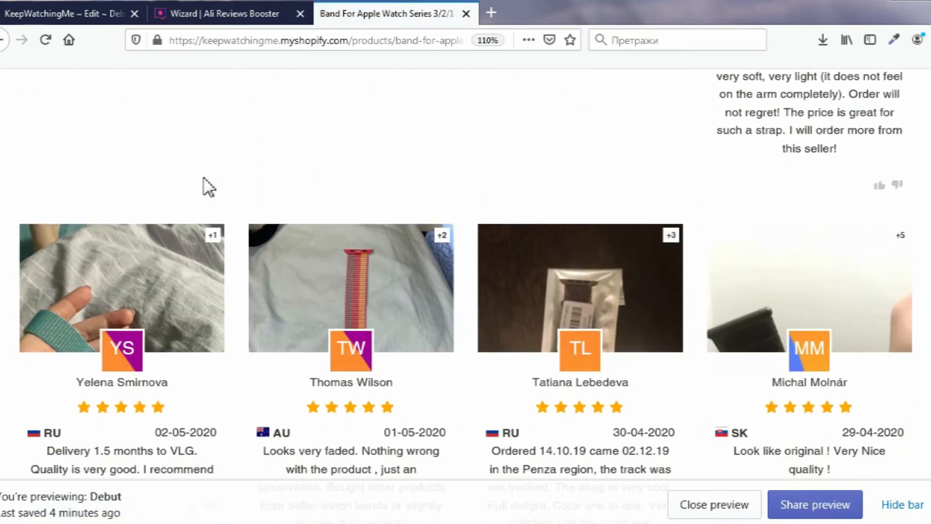
pyautogui.scroll(-3)
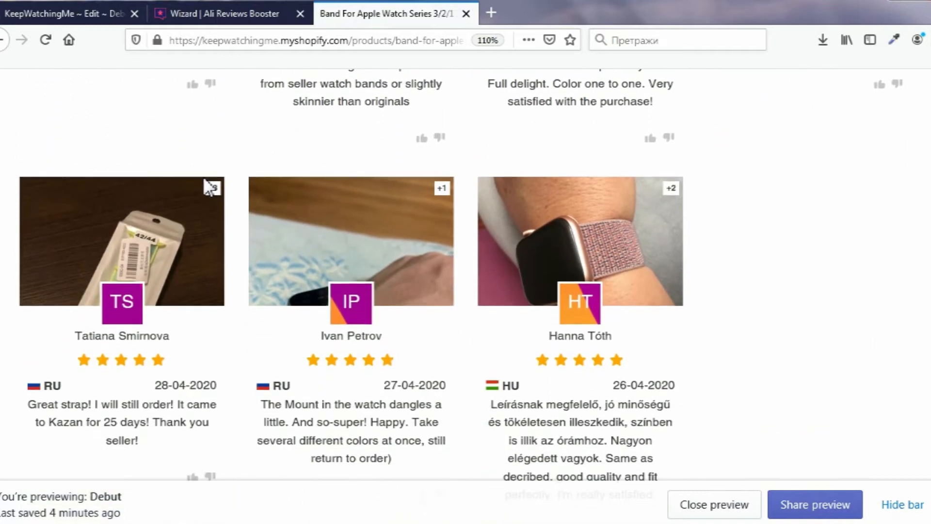
pyautogui.click(226, 12)
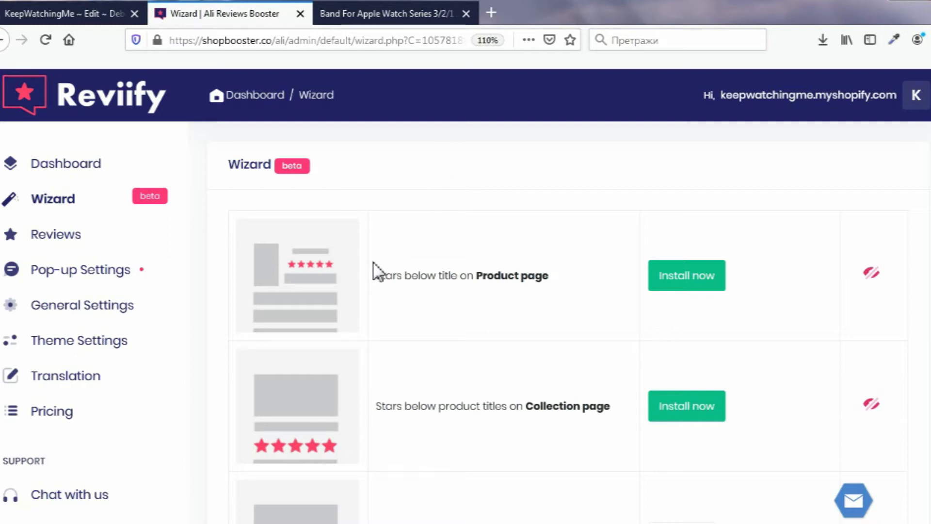
# Step: Install the 'Stars below title on Product page' widget from the Wizard list
pyautogui.moveTo(373, 275); pyautogui.dragTo(548, 275)
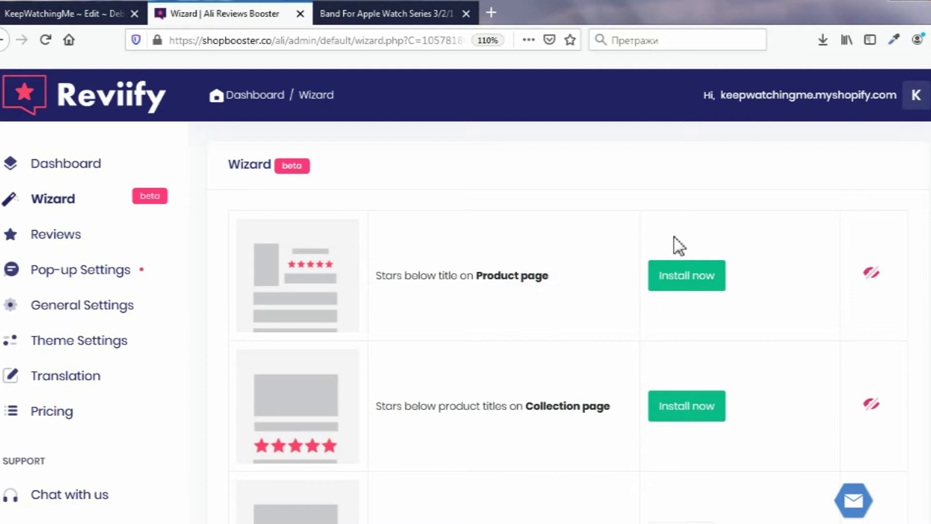
pyautogui.click(686, 275)
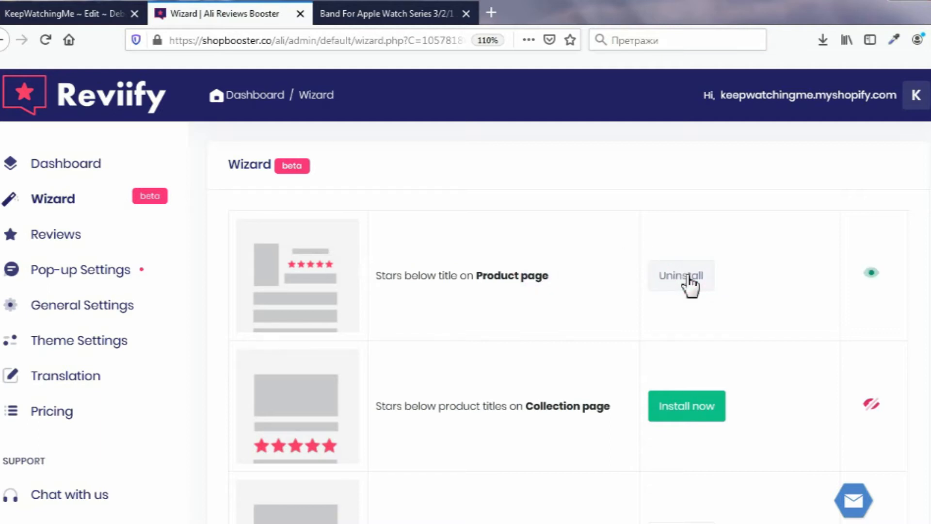
pyautogui.click(386, 12)
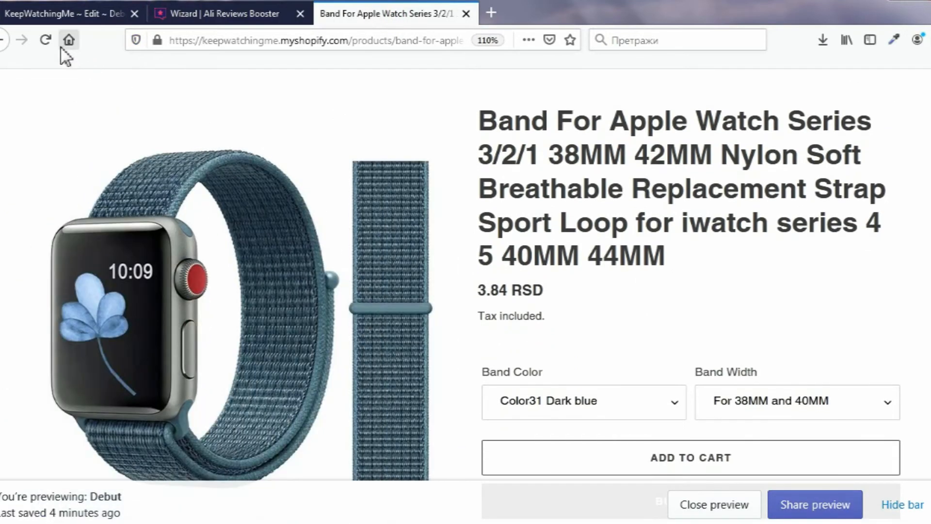
# Step: Reload the band product page to see 4.9 stars and 129 reviews under its title
pyautogui.click(46, 40)
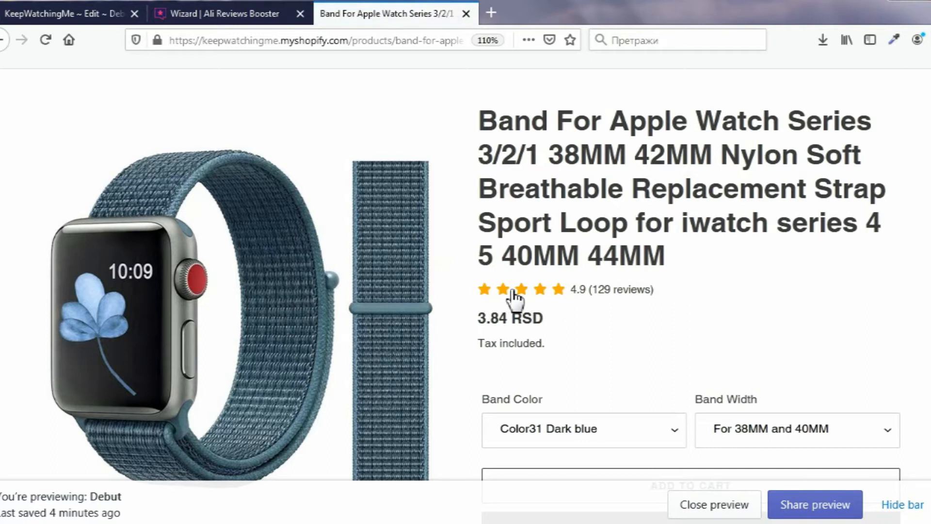
pyautogui.scroll(-3)
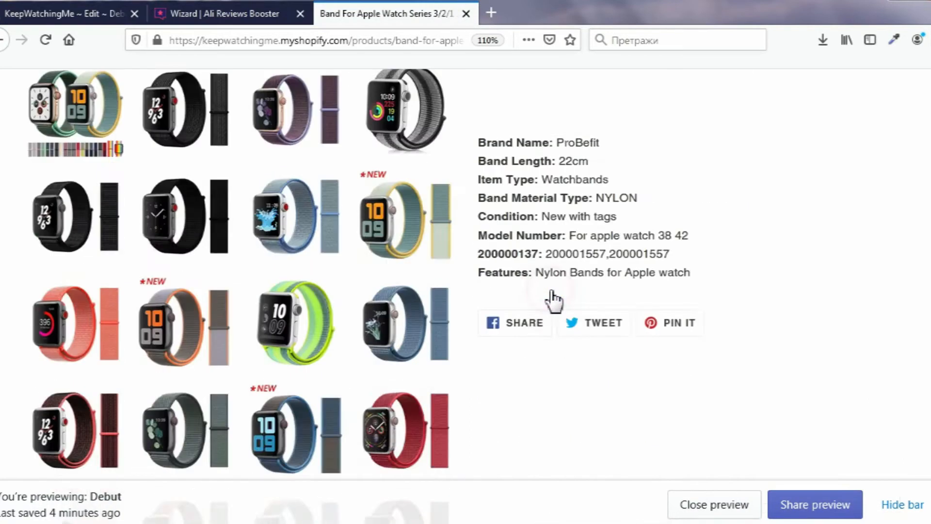
pyautogui.scroll(-3)
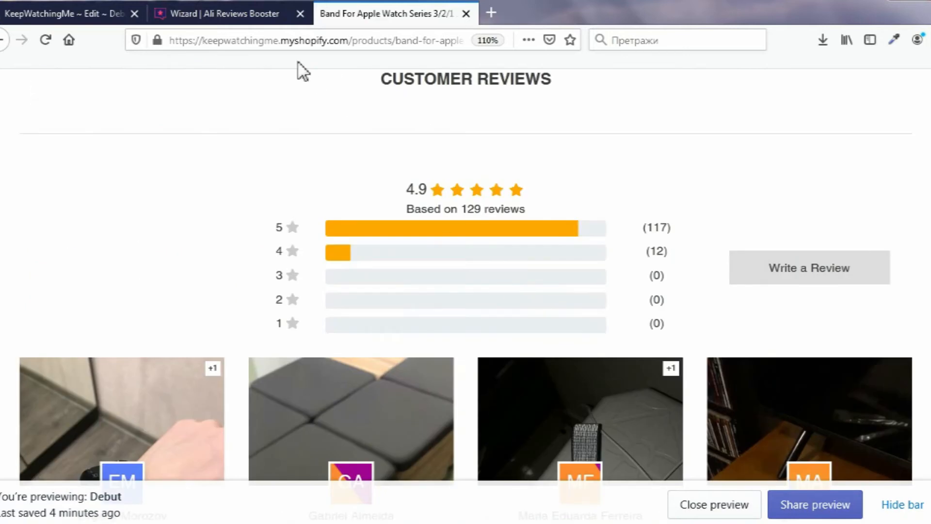
pyautogui.click(226, 13)
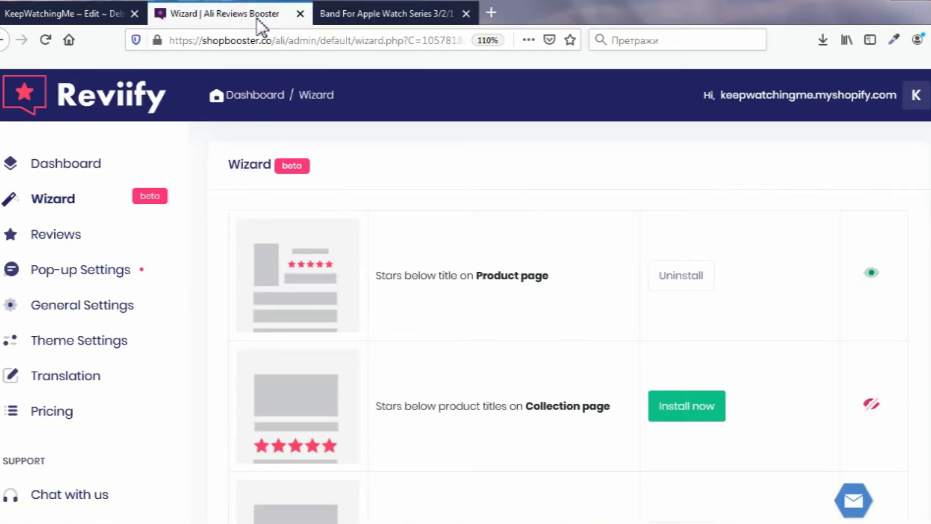
pyautogui.moveTo(511, 176)
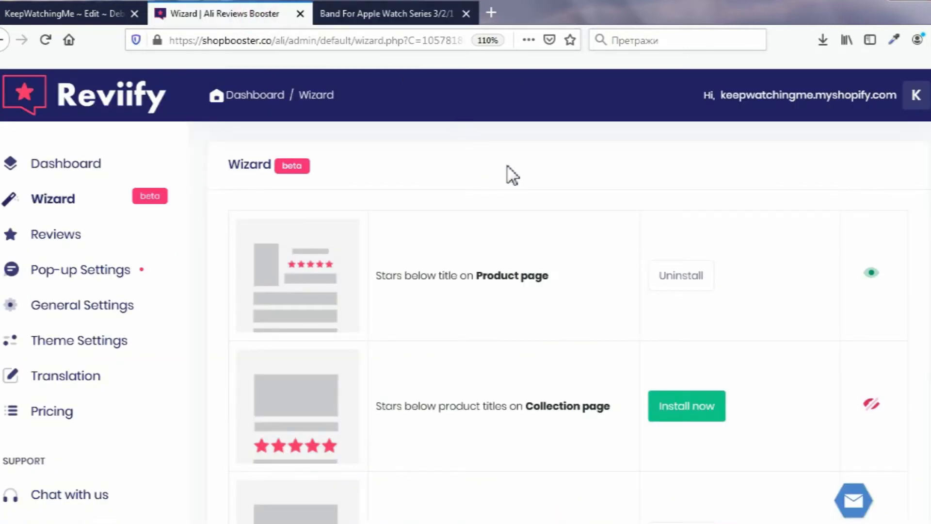
# Step: Install the 'Stars below product titles on Collection page' widget from the Wizard list
pyautogui.scroll(-3)
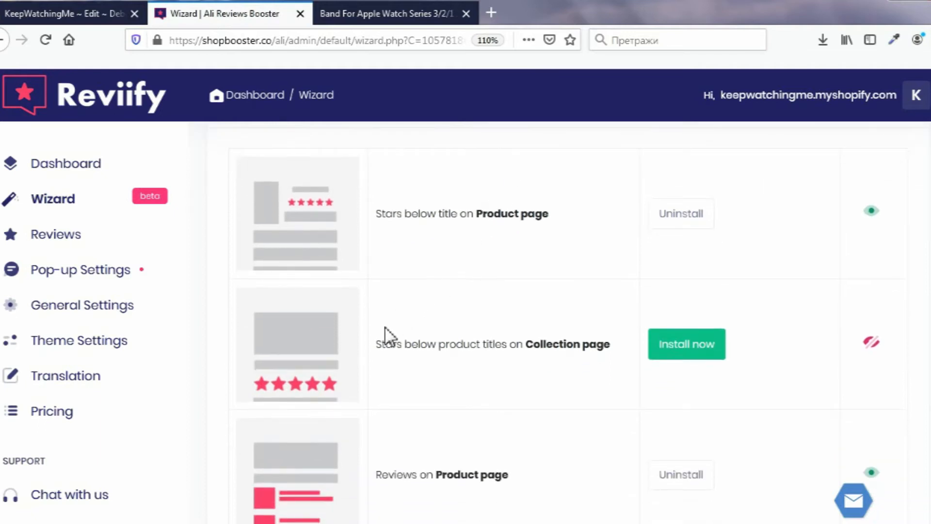
pyautogui.tripleClick(492, 344)
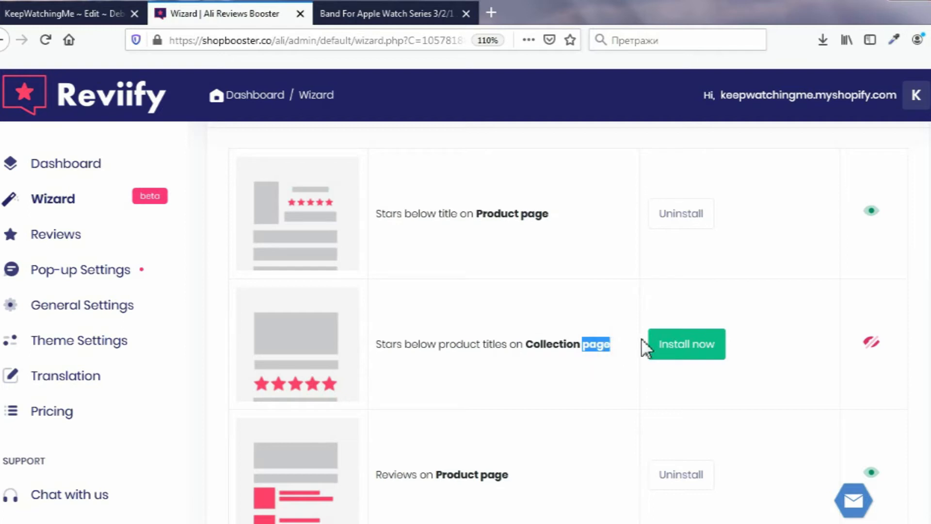
pyautogui.click(687, 343)
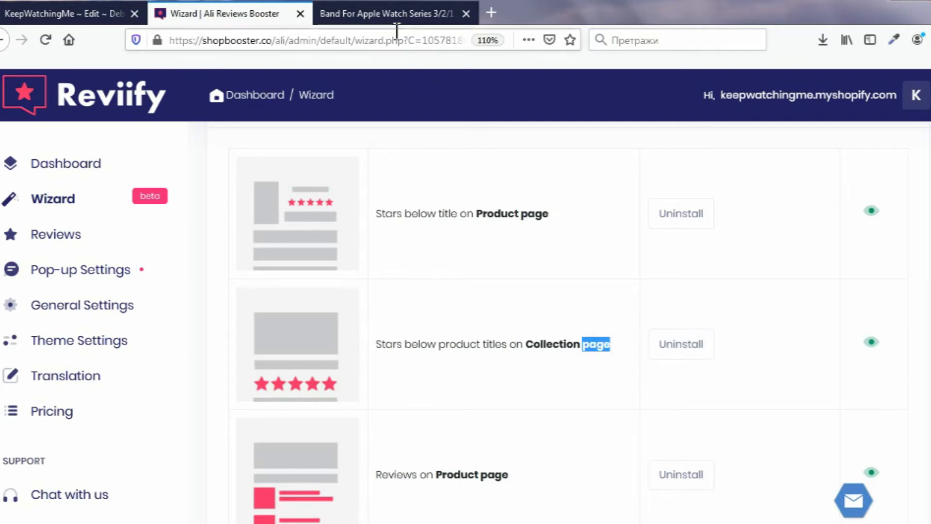
pyautogui.click(387, 13)
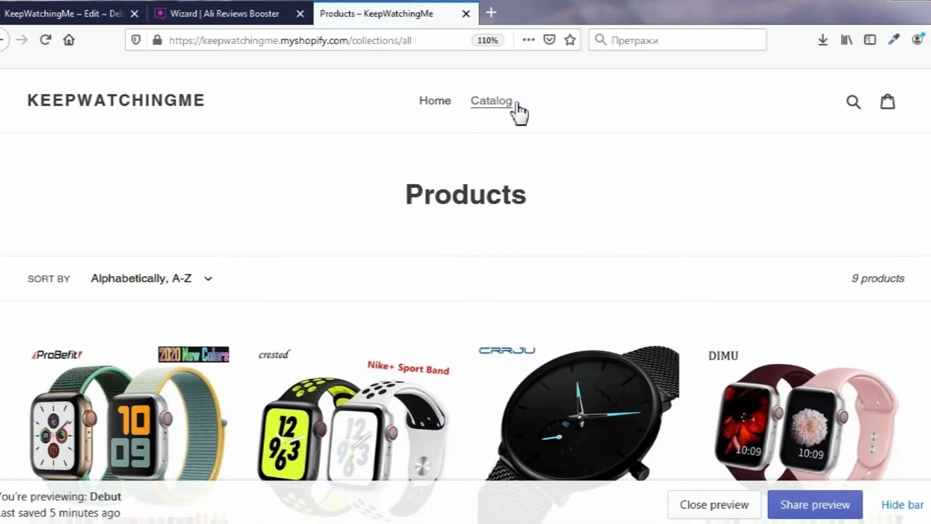
# Step: Scroll the Products catalog grid showing 4.9 and 5.0 star ratings under titles
pyautogui.scroll(-3)
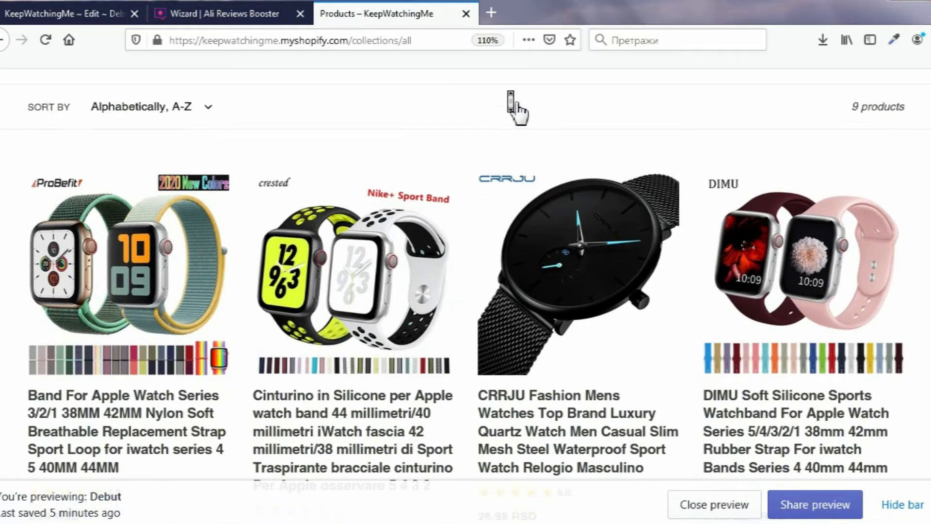
pyautogui.scroll(-3)
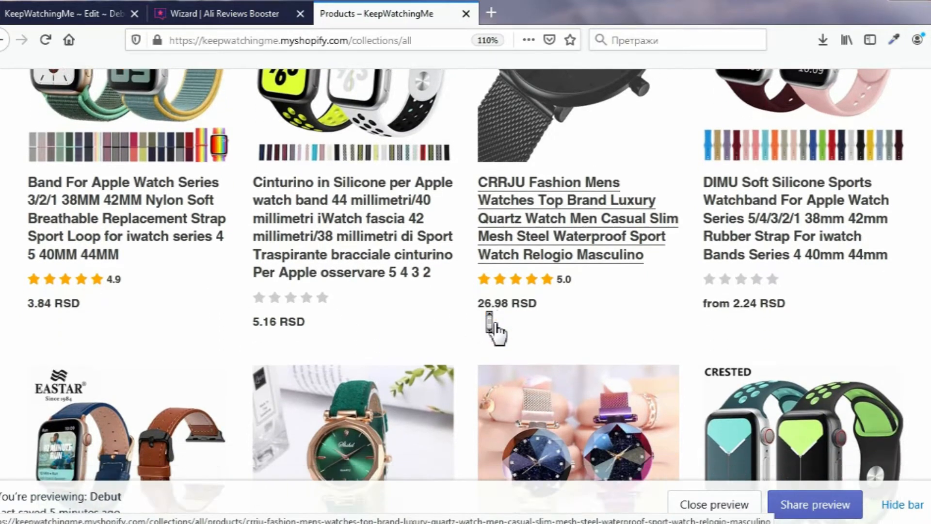
# Step: Return to the Reviiify dashboard and bring up its Help page in a new tab
pyautogui.click(229, 13)
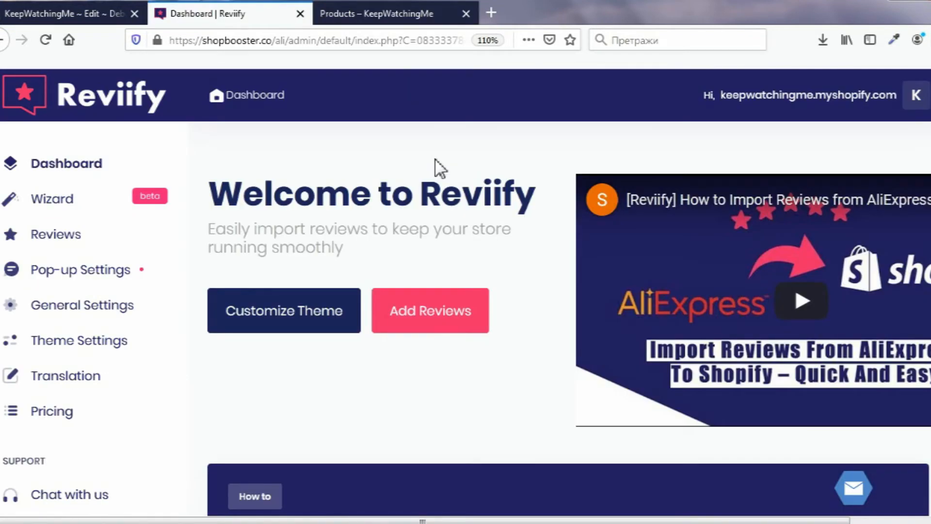
pyautogui.moveTo(456, 168)
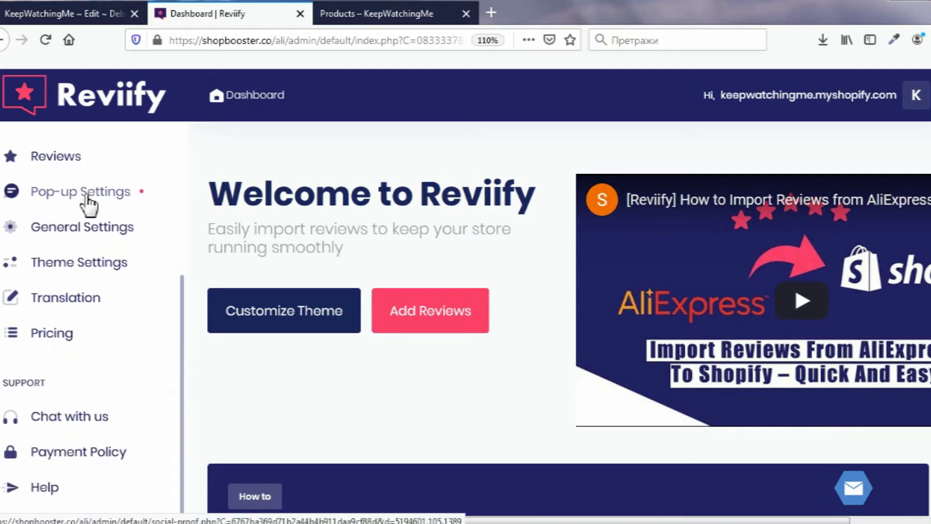
pyautogui.click(491, 12)
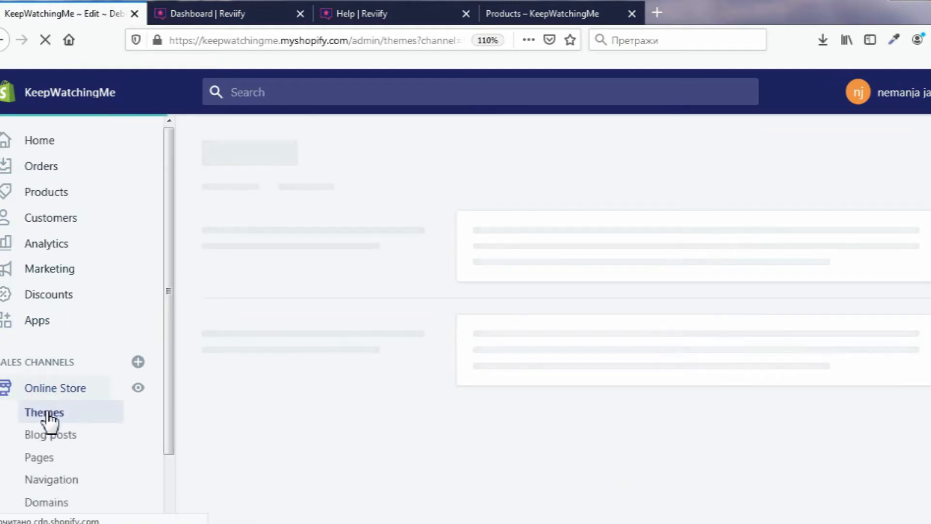
# Step: Choose Edit code from the Debut theme's Actions on the Themes page
pyautogui.click(43, 413)
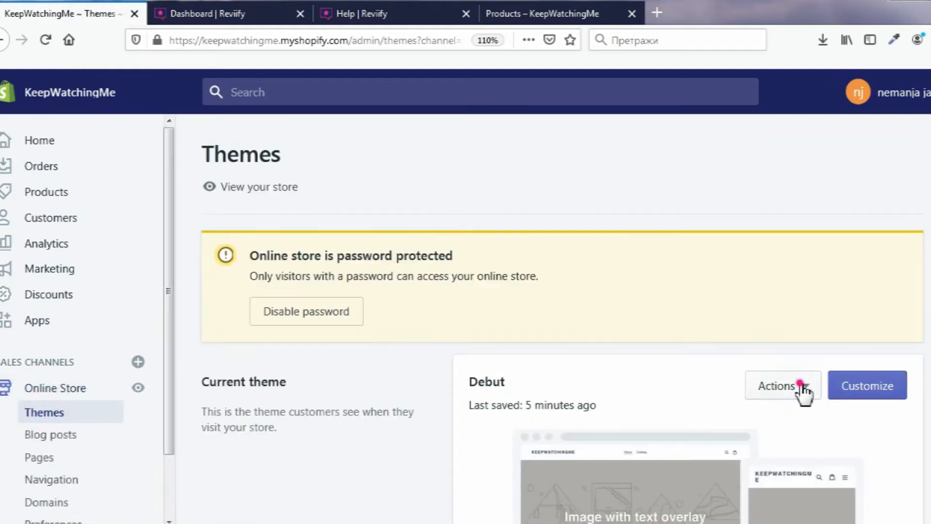
pyautogui.click(781, 385)
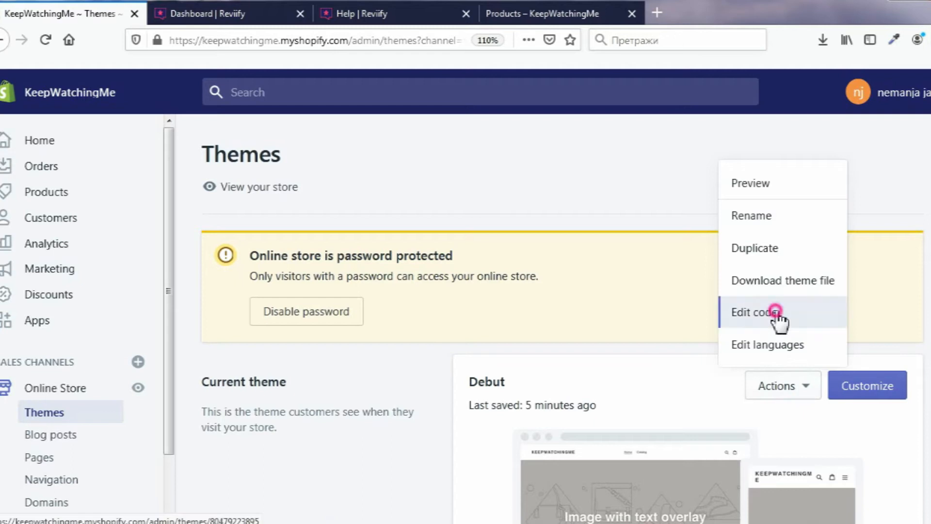
pyautogui.click(755, 312)
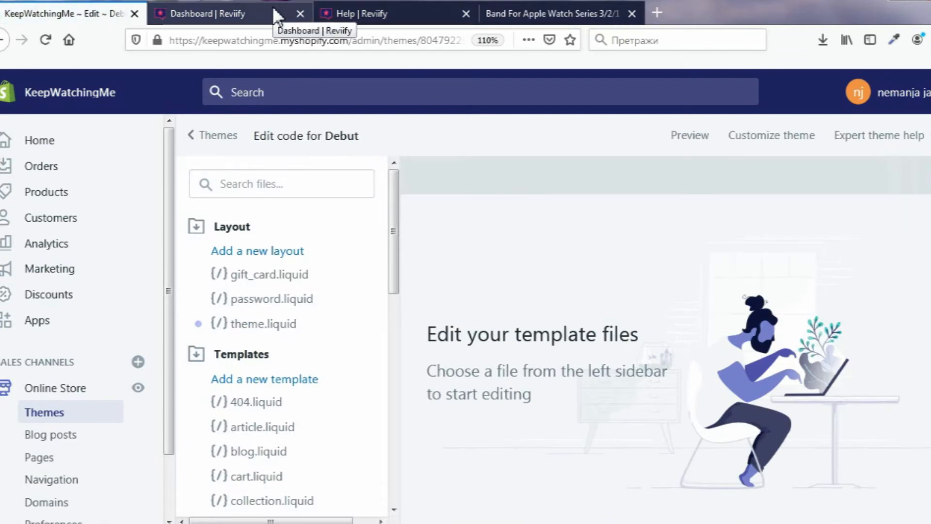
# Step: Expand 'My Review box on product page aren't showing' and copy its theme.liquid script code
pyautogui.click(374, 12)
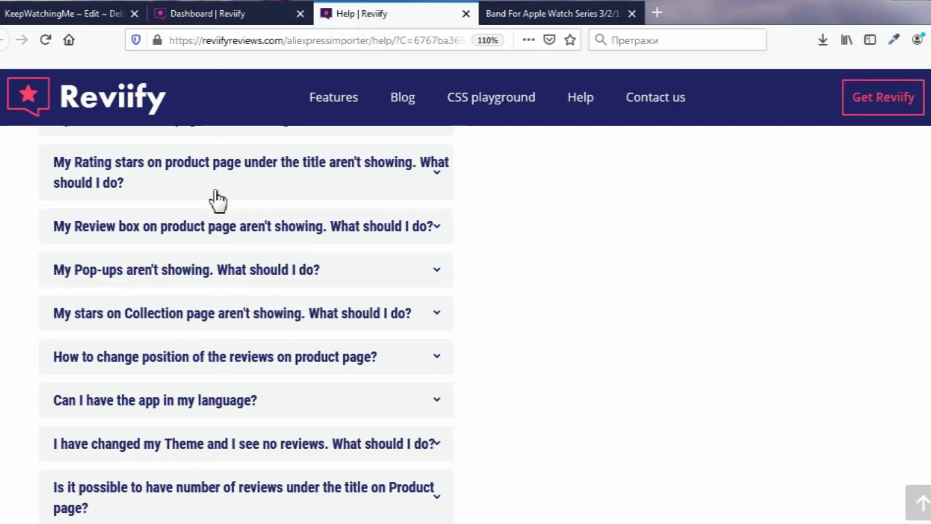
pyautogui.click(237, 226)
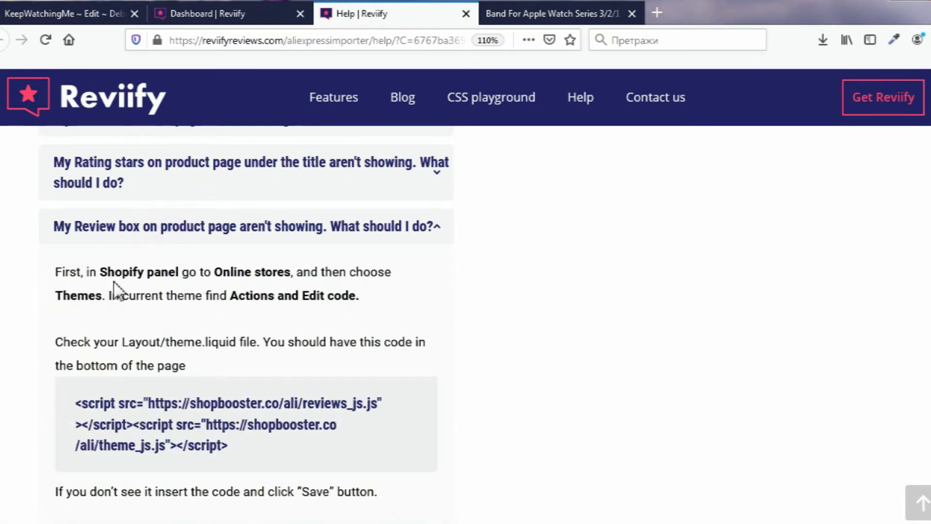
pyautogui.moveTo(138, 343)
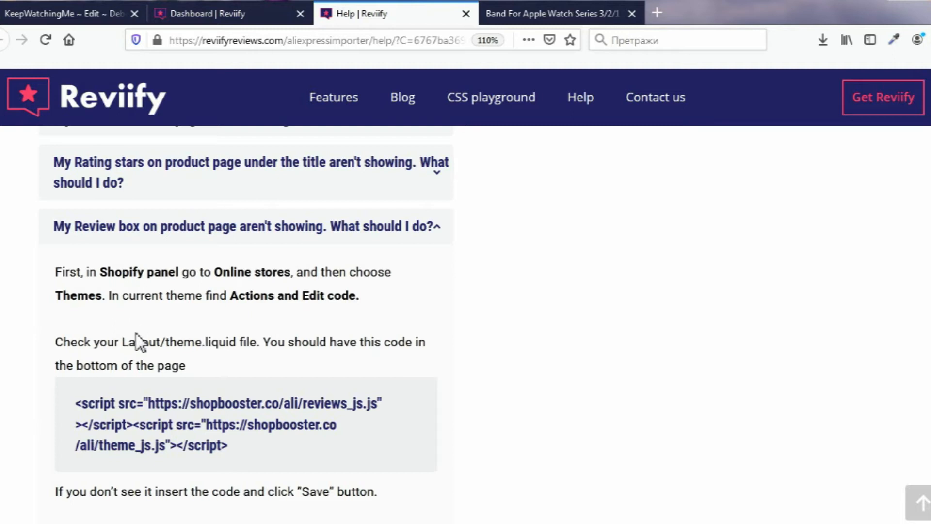
pyautogui.click(121, 342)
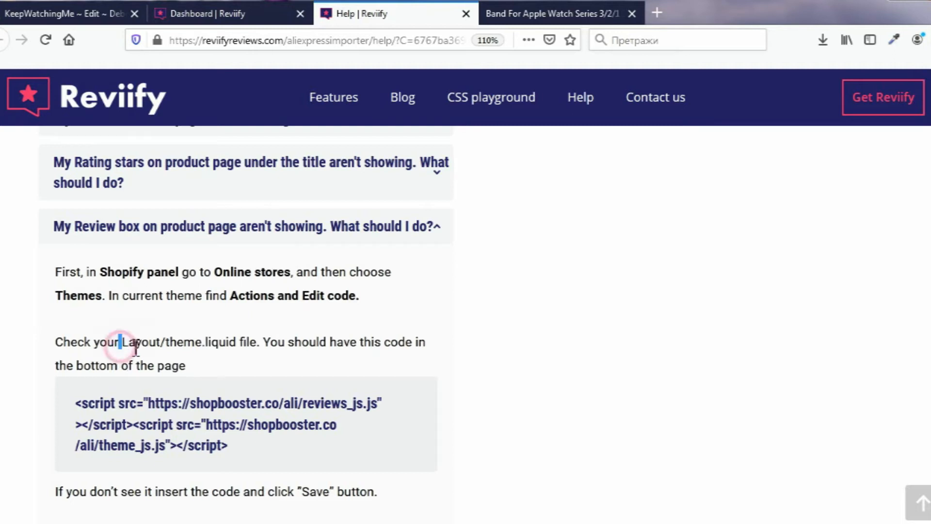
pyautogui.moveTo(121, 342); pyautogui.dragTo(258, 343)
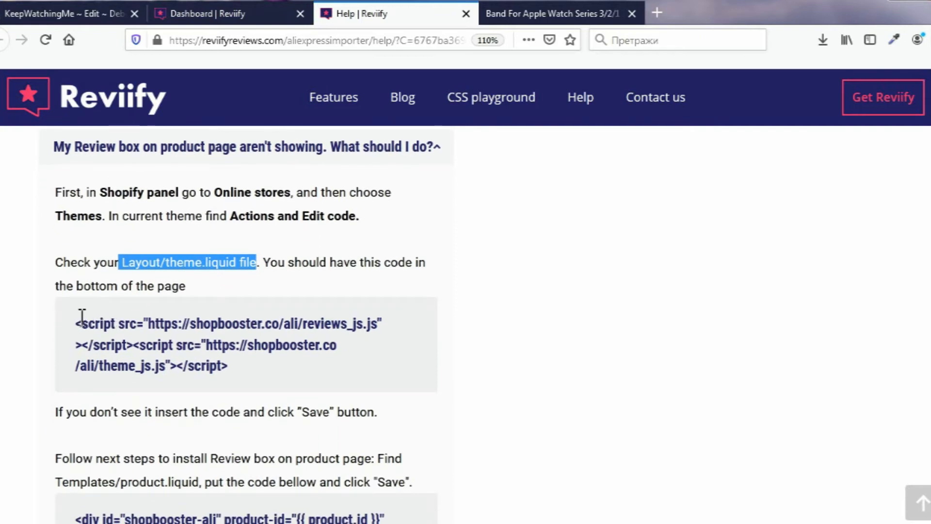
pyautogui.moveTo(75, 323); pyautogui.dragTo(227, 366)
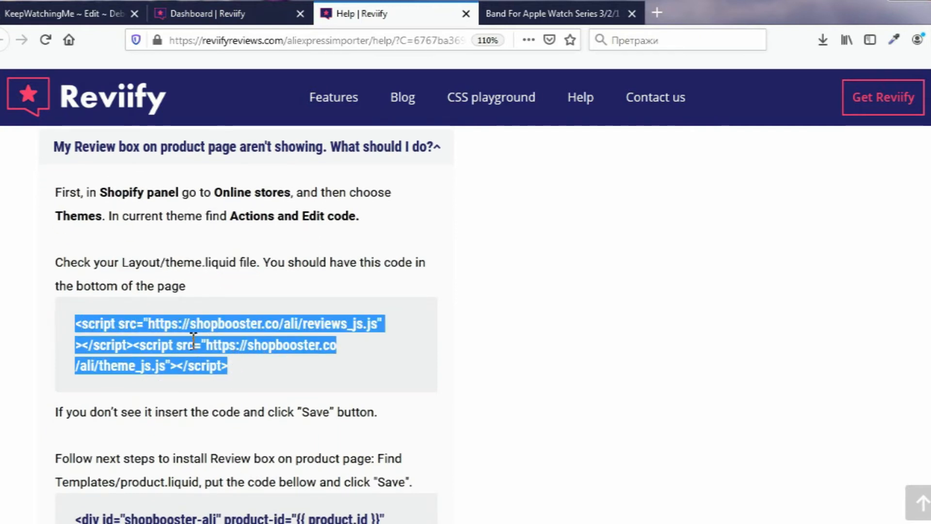
pyautogui.click(65, 13)
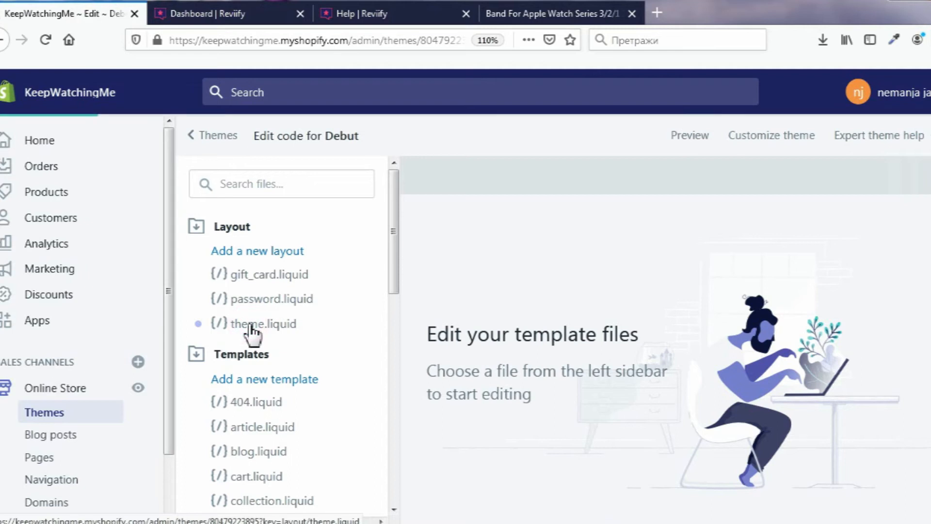
# Step: Open Layout/theme.liquid in the Debut code editor and scroll toward its end
pyautogui.click(264, 323)
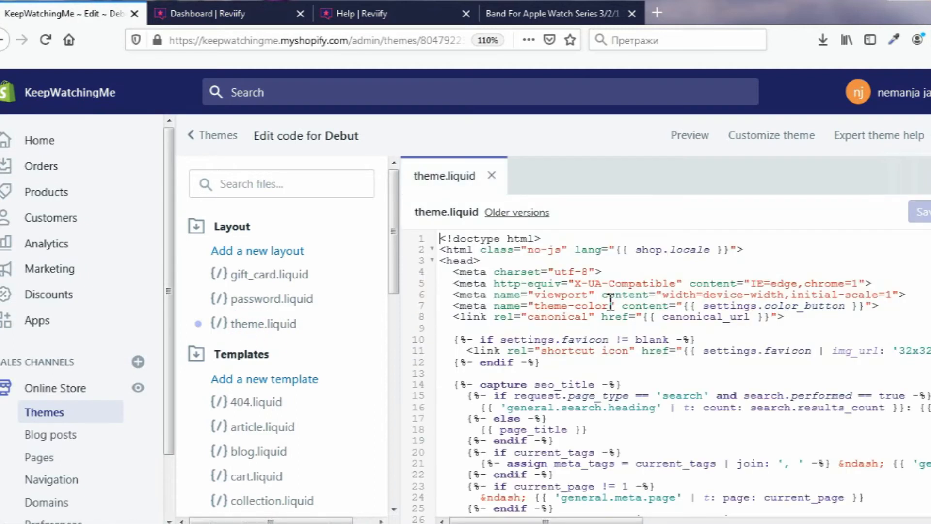
pyautogui.scroll(-3)
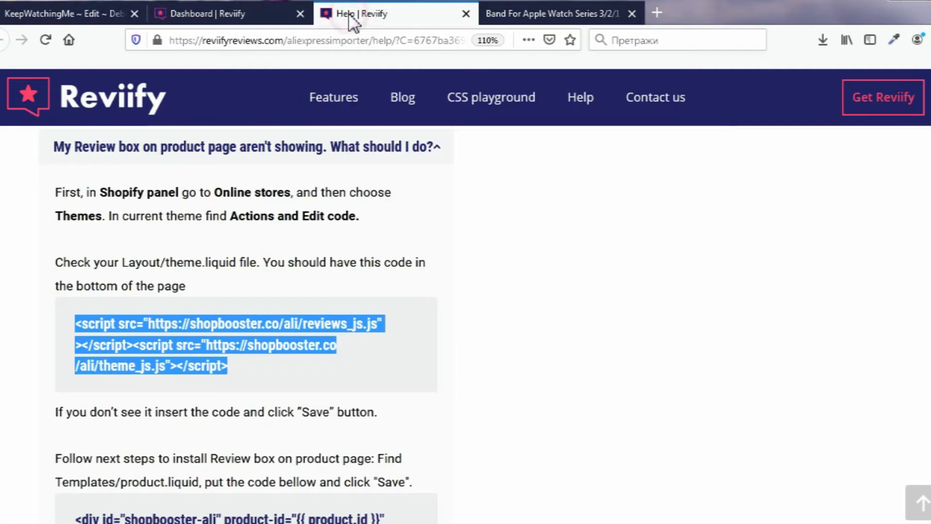
# Step: Select and copy the <div id="shopbooster-ali"> review box snippet for product.liquid
pyautogui.scroll(-3)
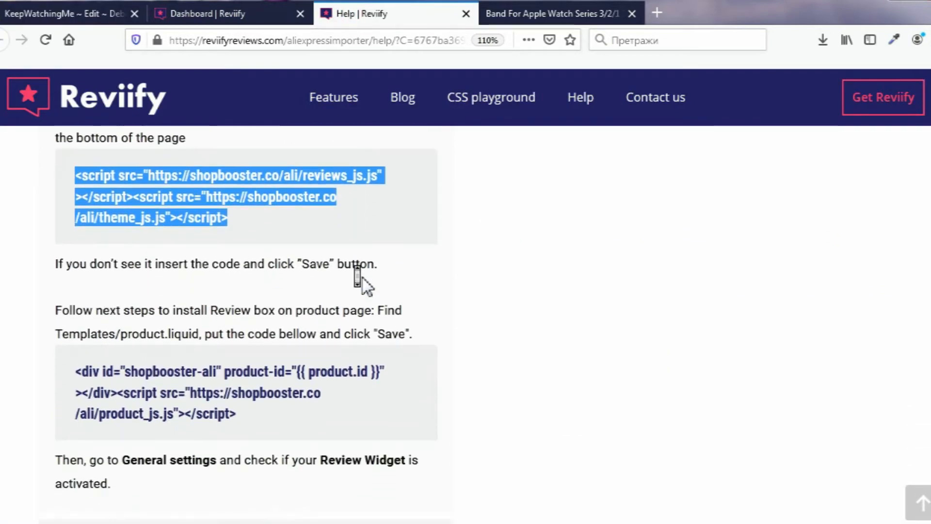
pyautogui.scroll(-3)
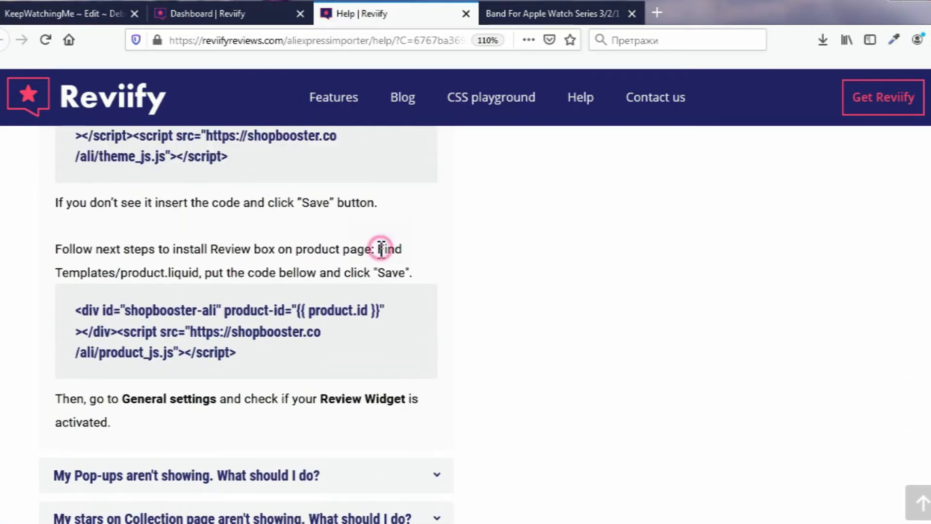
pyautogui.moveTo(377, 248); pyautogui.dragTo(201, 272)
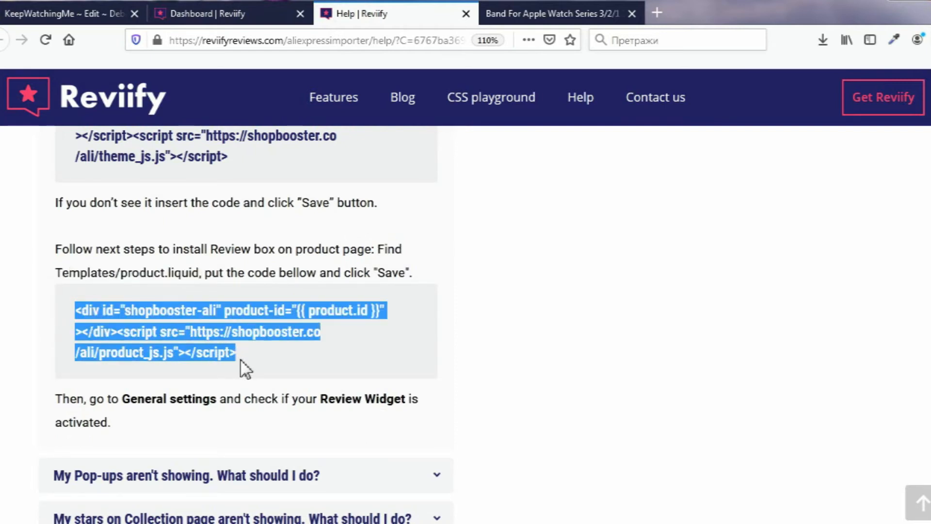
pyautogui.click(171, 316)
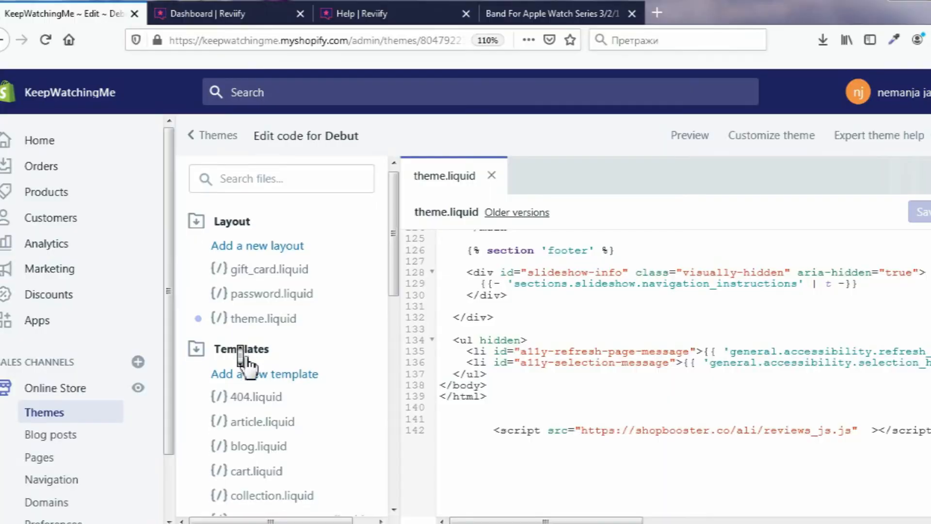
# Step: Add the review box snippet to the bottom of Templates/product.liquid and save it
pyautogui.scroll(-3)
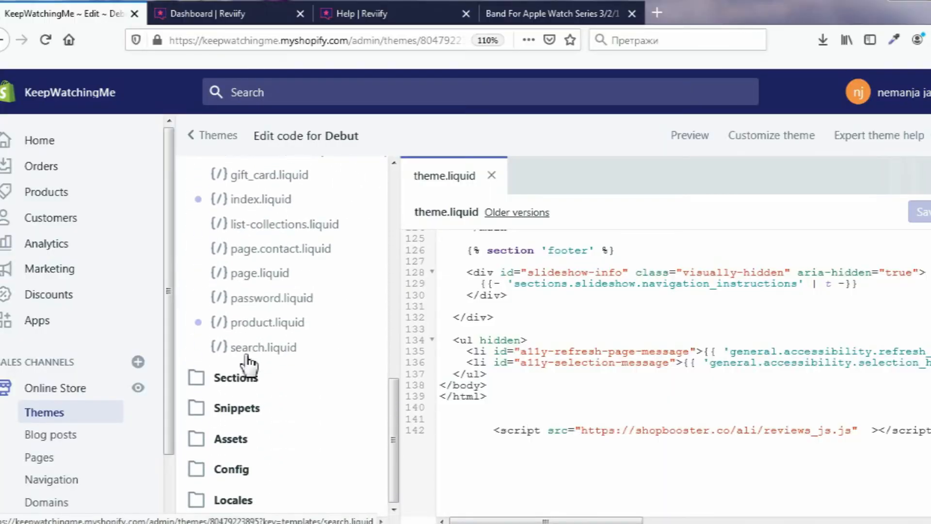
pyautogui.click(268, 322)
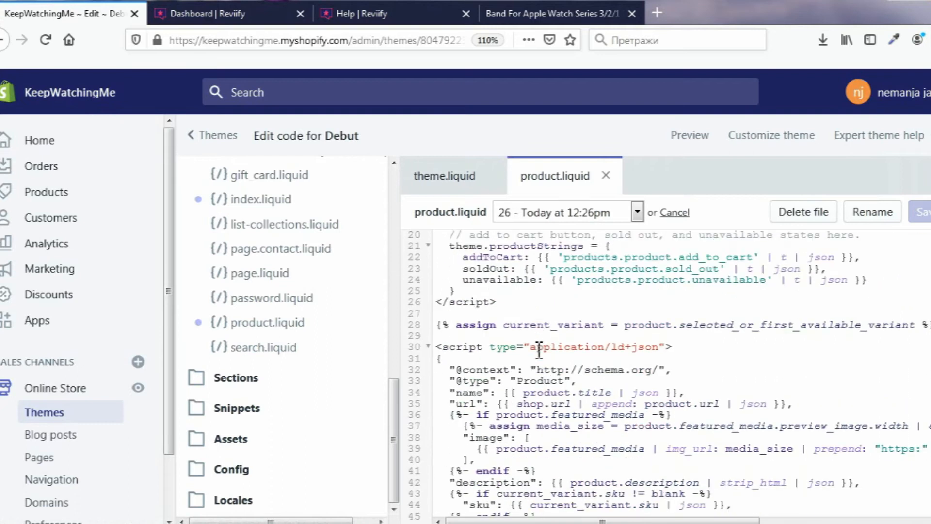
pyautogui.scroll(-3)
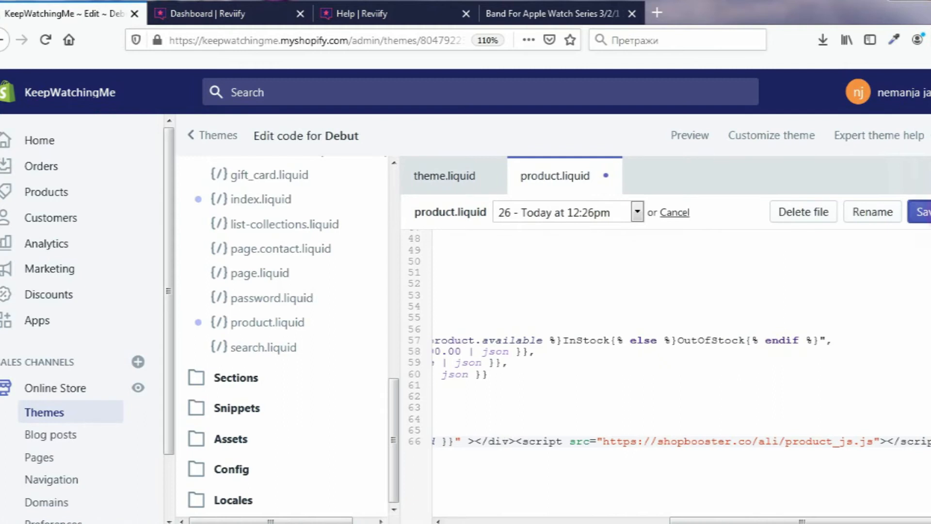
pyautogui.click(923, 212)
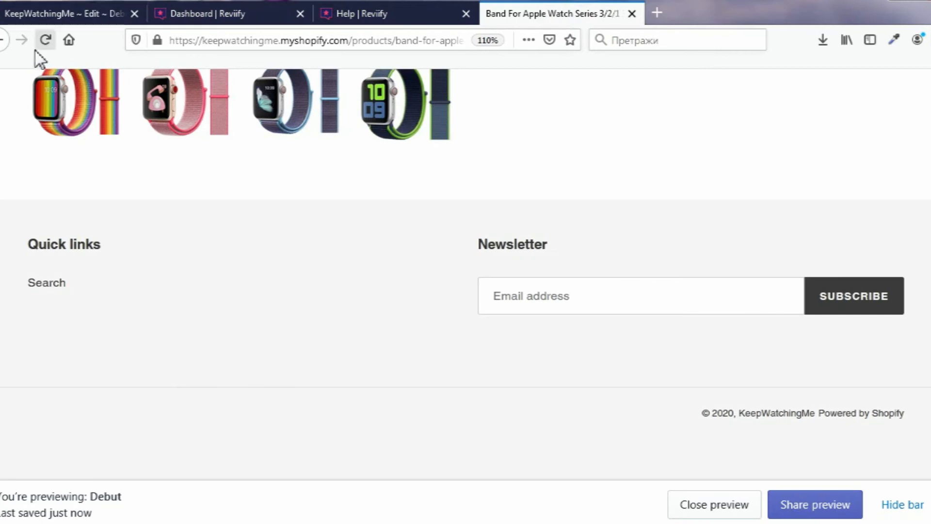
# Step: Reload the Apple Watch band product page and review the new Customer Reviews section
pyautogui.click(45, 40)
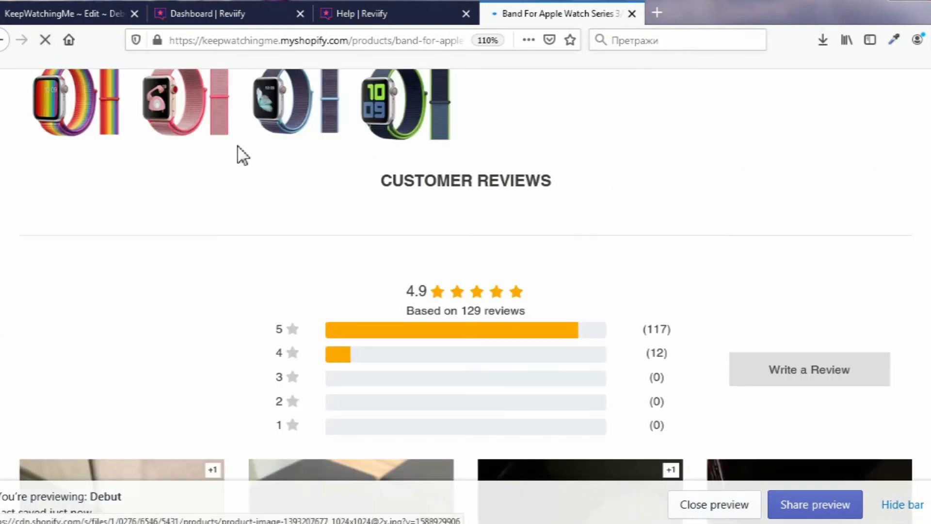
pyautogui.scroll(-3)
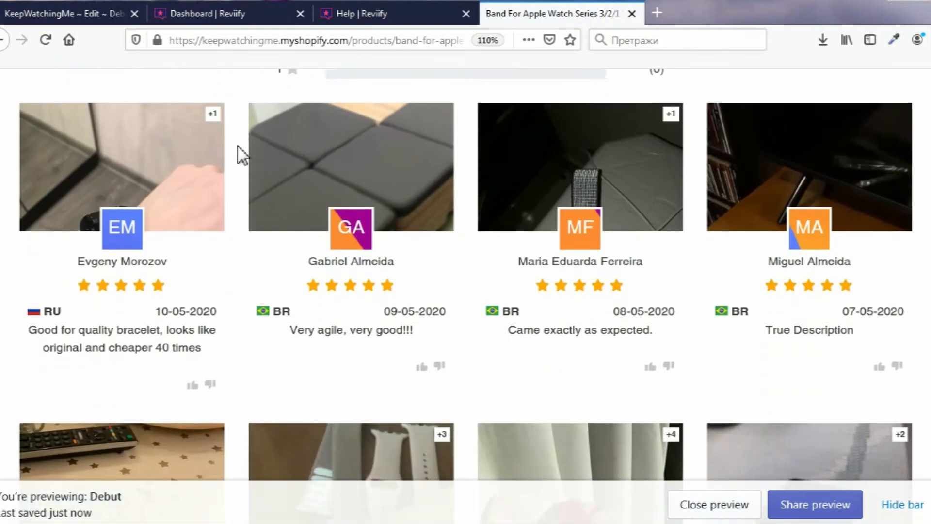
pyautogui.scroll(-3)
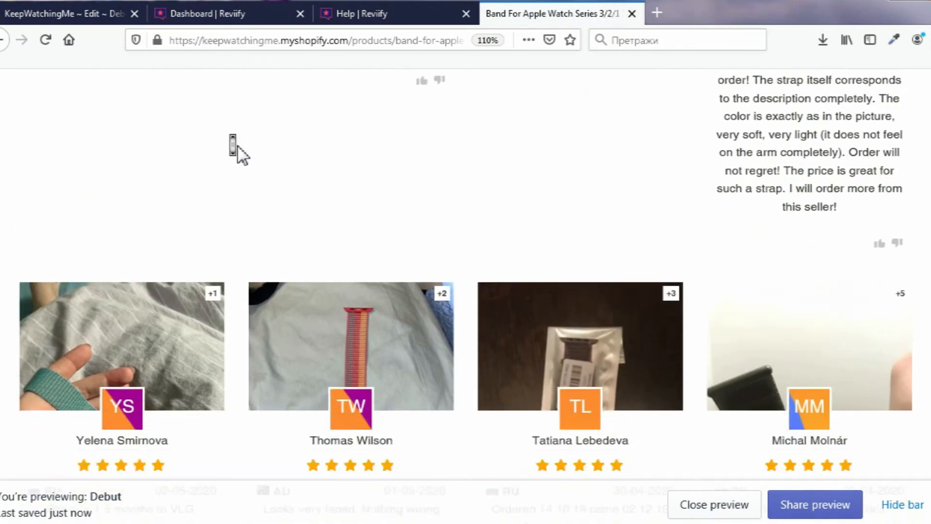
pyautogui.scroll(-3)
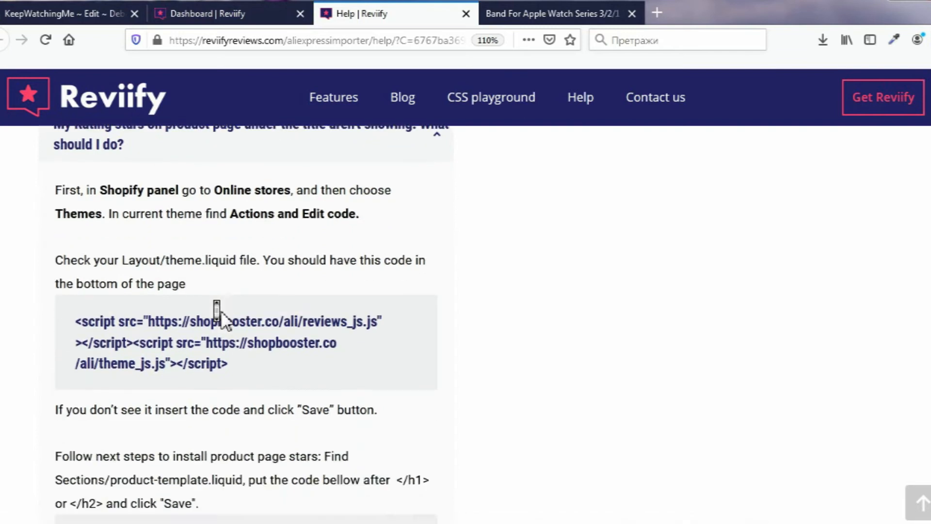
# Step: Select the shop_booster_rate_6 stars snippet for product-template.liquid in the rating-stars FAQ
pyautogui.scroll(-3)
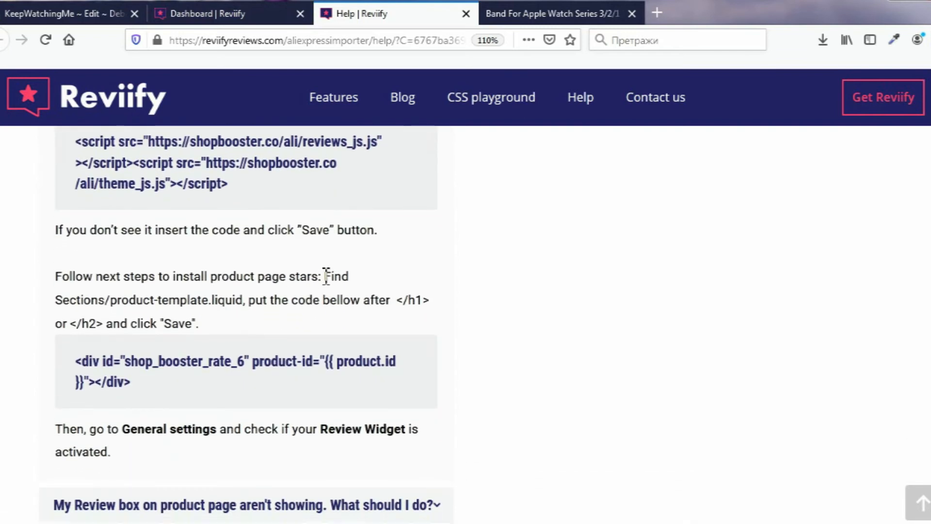
pyautogui.moveTo(325, 276); pyautogui.dragTo(244, 300)
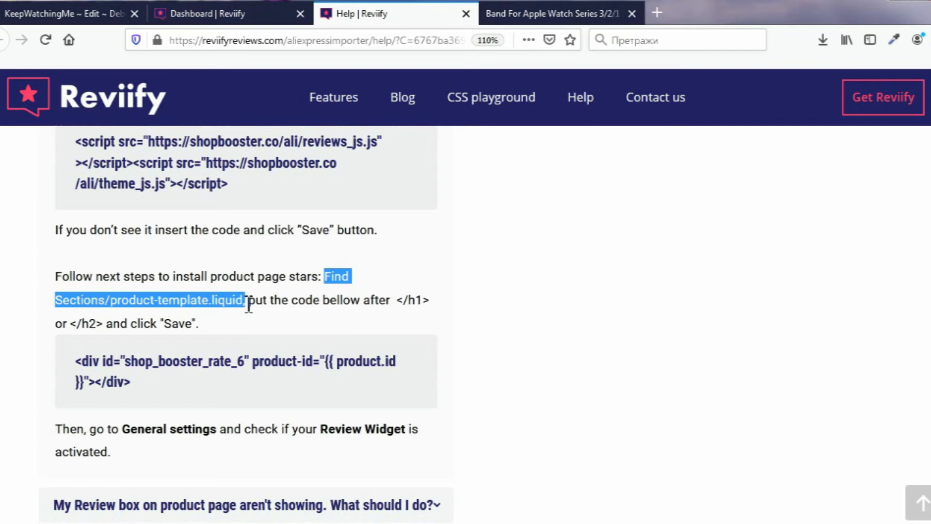
pyautogui.click(361, 300)
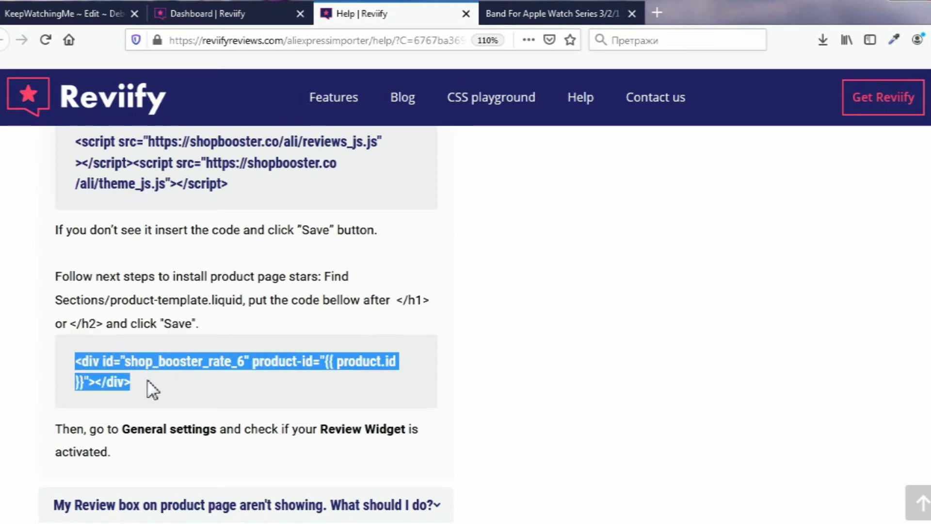
pyautogui.click(148, 381)
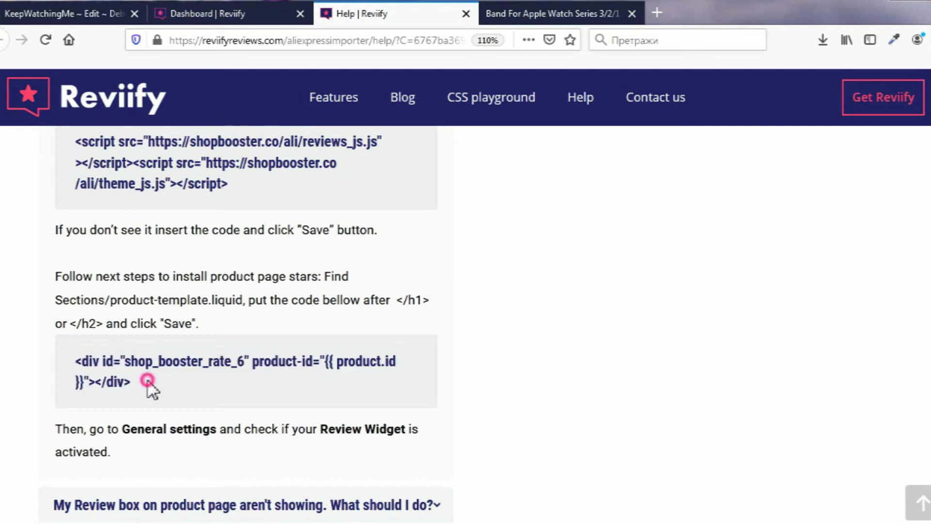
pyautogui.click(65, 14)
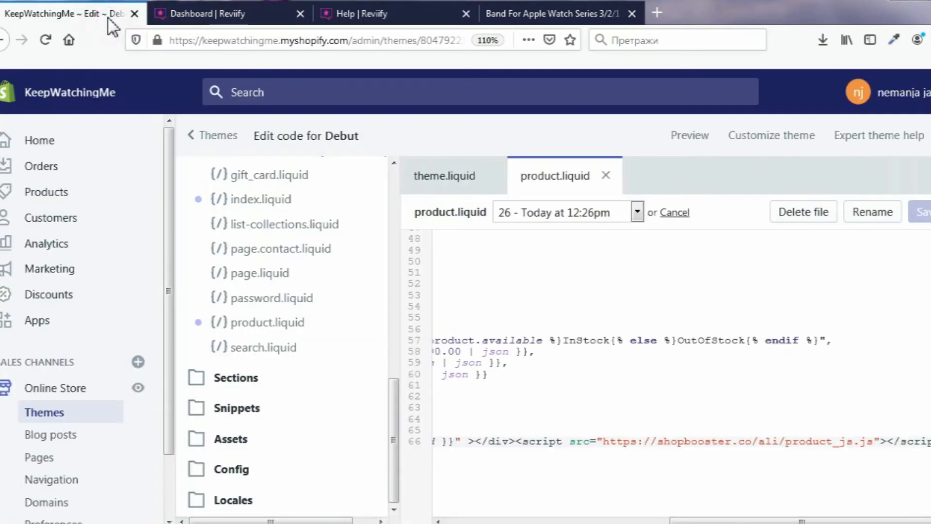
# Step: Open Sections/product-template.liquid in the Debut theme code editor
pyautogui.click(235, 378)
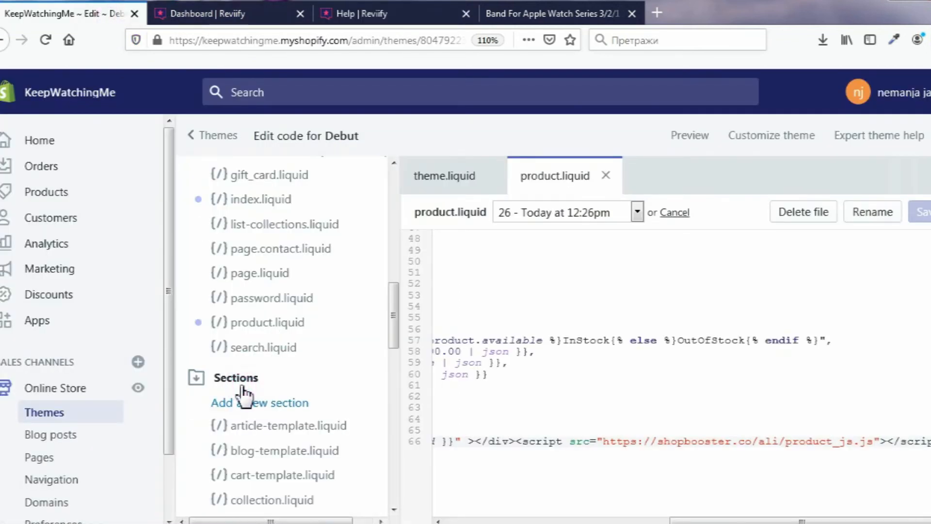
pyautogui.scroll(-3)
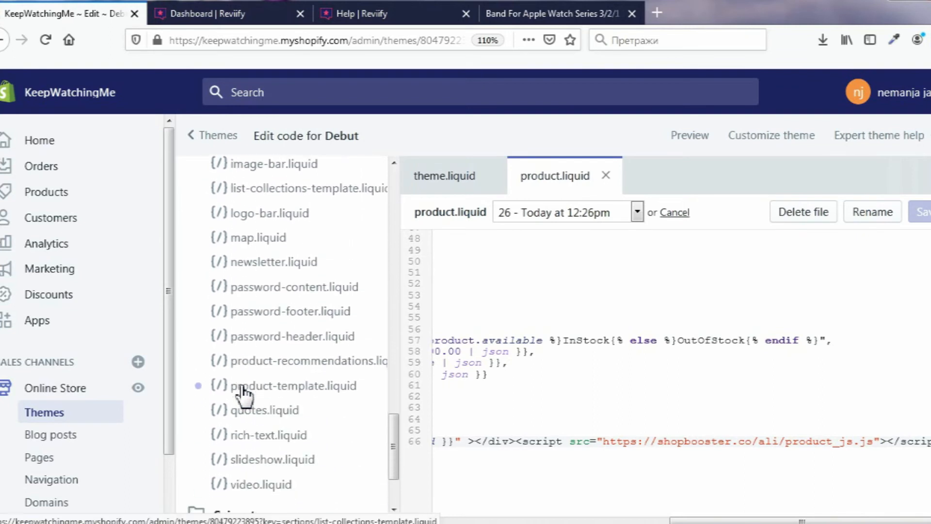
pyautogui.scroll(-3)
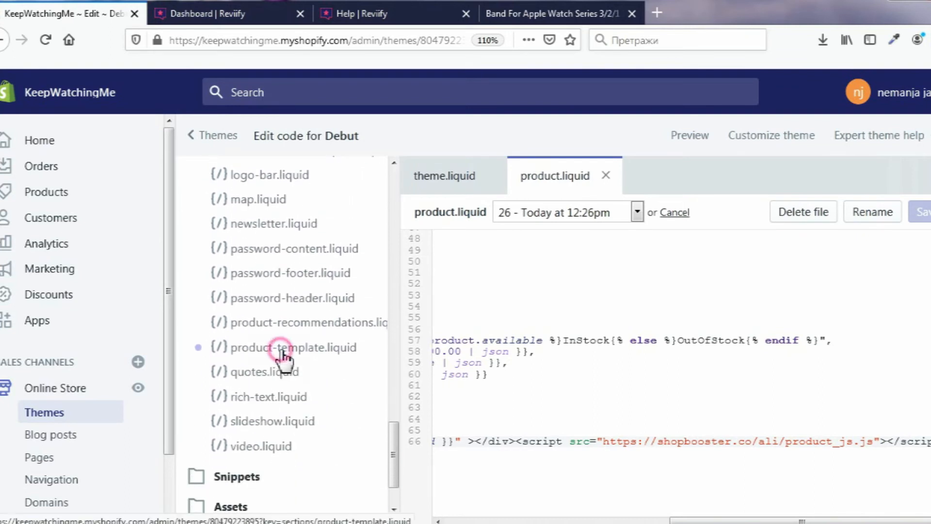
pyautogui.click(292, 348)
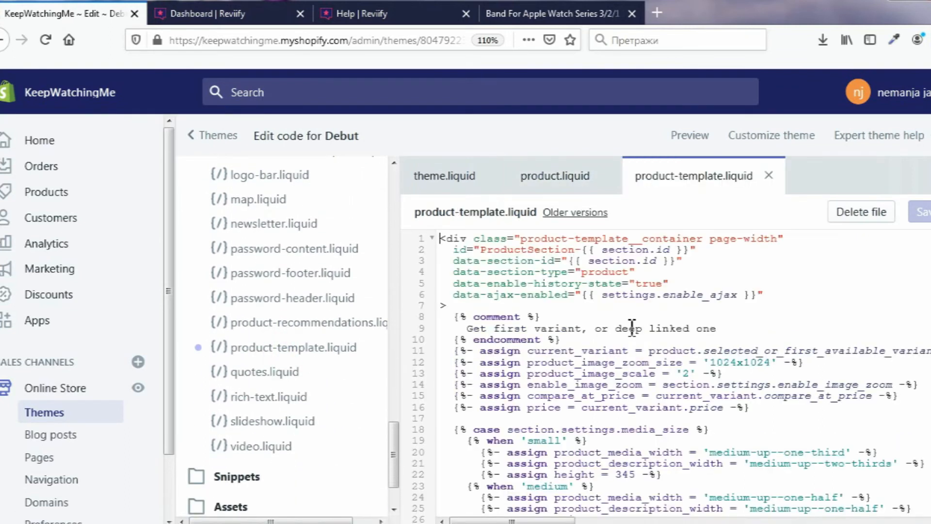
# Step: Insert the shop_booster_rate_6 div below the h1 product title and save the template
pyautogui.write('h1')
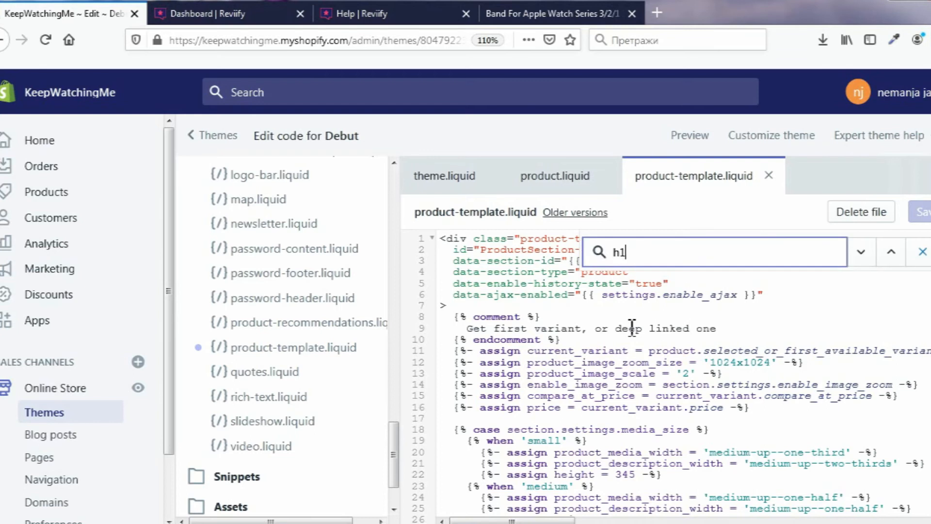
pyautogui.press('Enter')
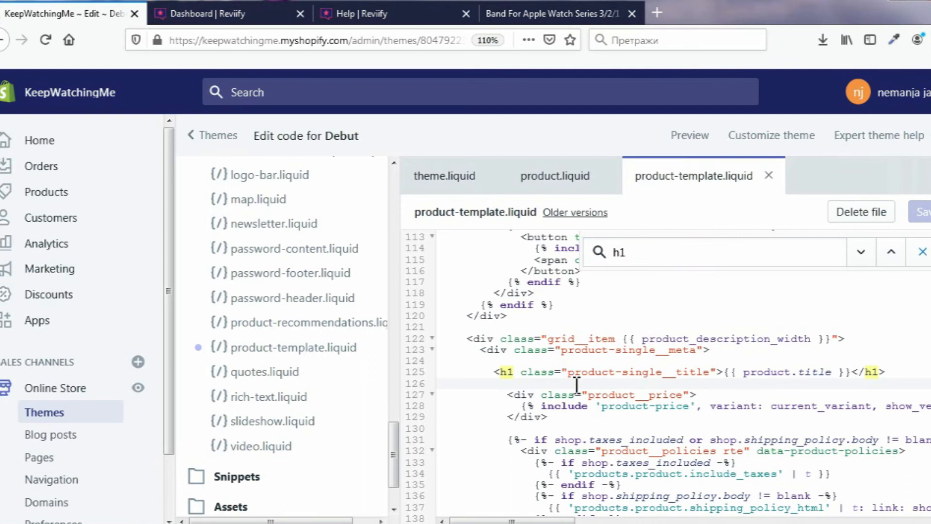
pyautogui.write('<div id="shop_booster_rate_6" product-id="{{ product.id }}"></div>')
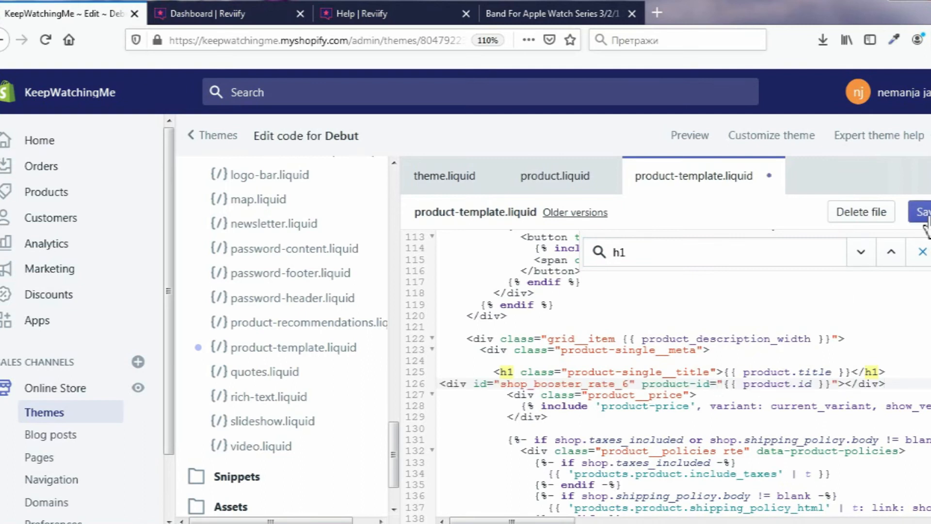
pyautogui.click(921, 212)
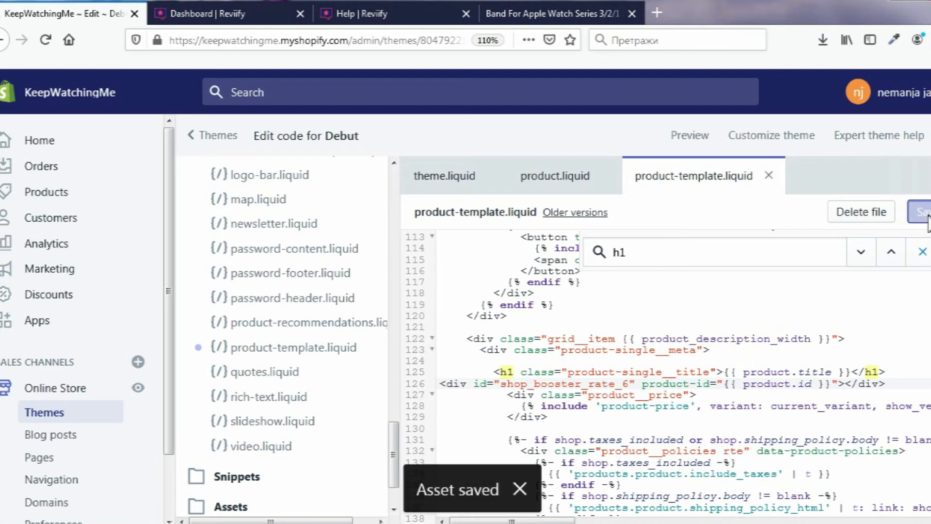
pyautogui.click(552, 12)
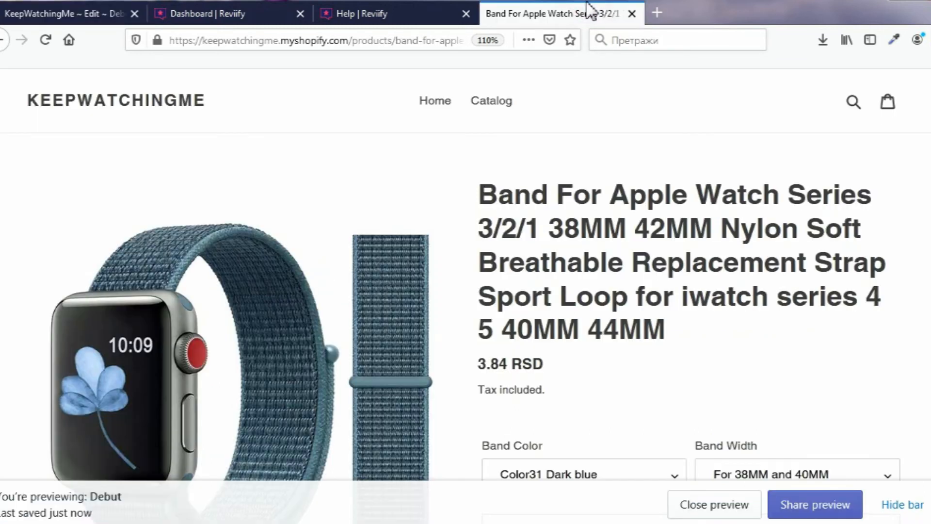
# Step: Reload the product page to see the reviews box showing 4.9 stars from 129 reviews
pyautogui.click(45, 40)
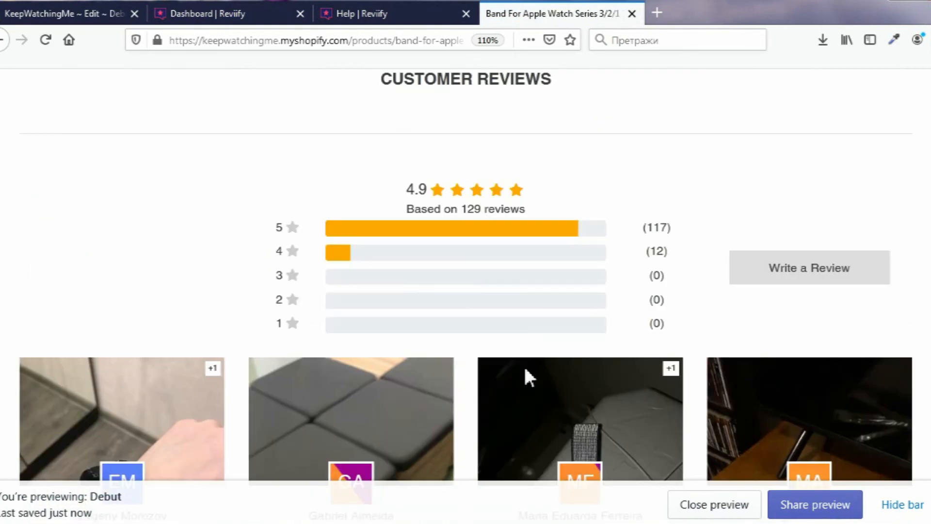
pyautogui.scroll(-3)
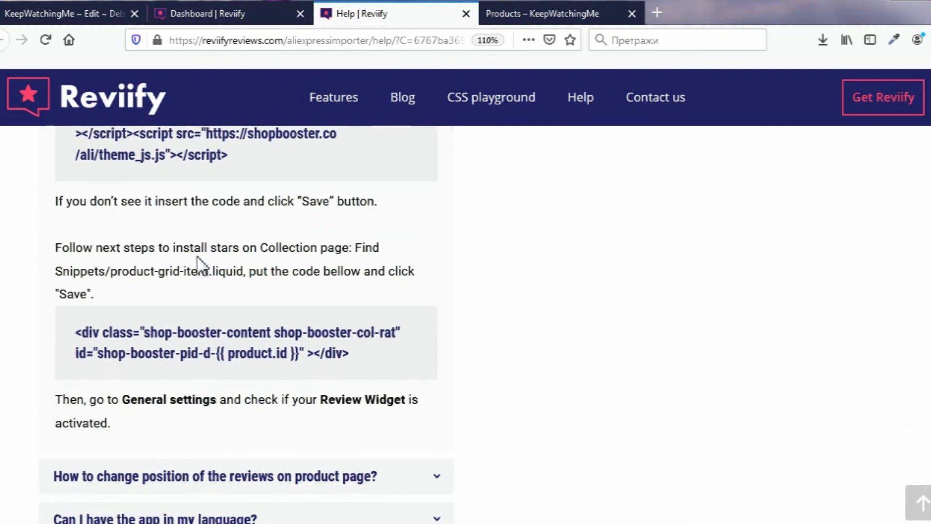
pyautogui.doubleClick(67, 271)
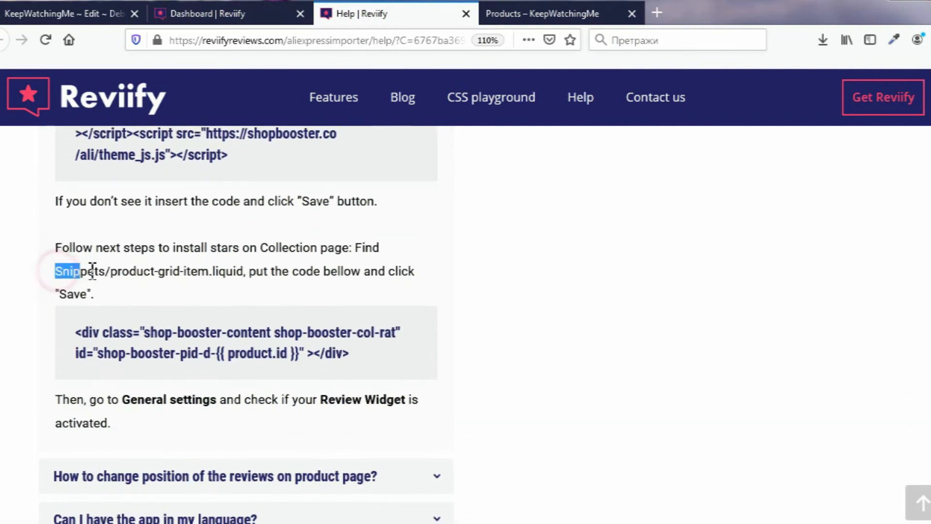
pyautogui.moveTo(54, 271); pyautogui.dragTo(249, 271)
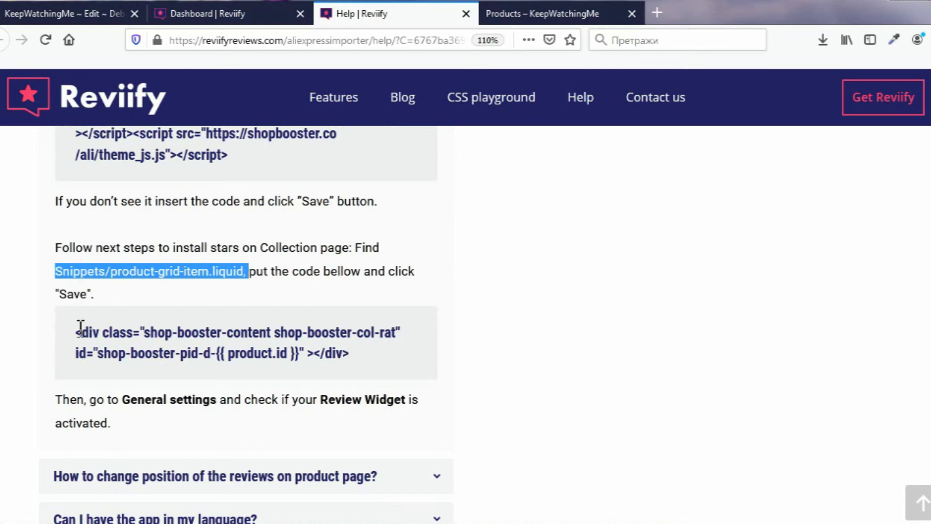
pyautogui.moveTo(76, 332); pyautogui.dragTo(350, 354)
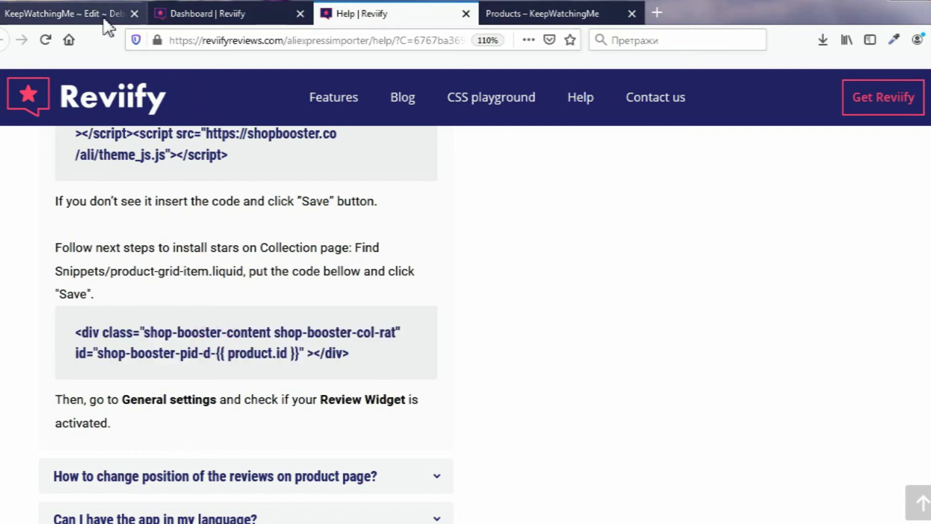
# Step: Open Snippets/product-card-grid.liquid in the Debut theme code editor
pyautogui.click(65, 13)
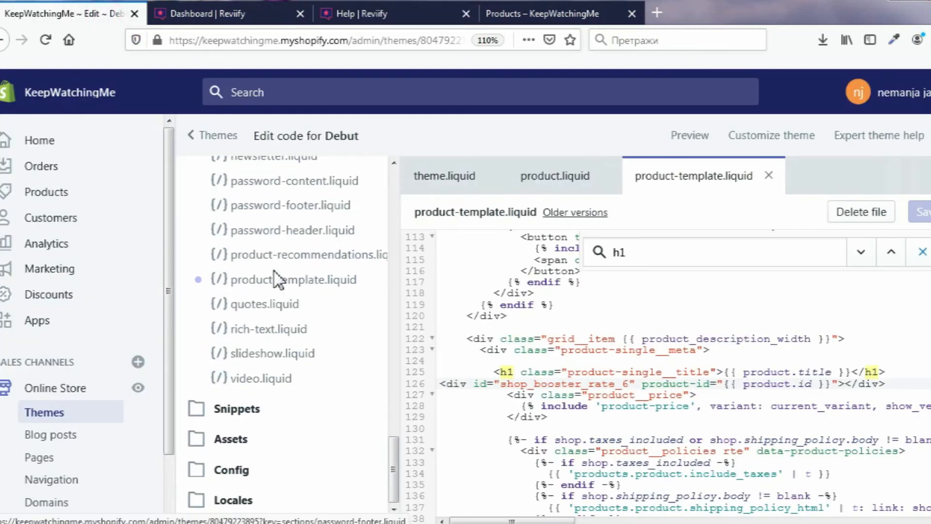
pyautogui.click(237, 409)
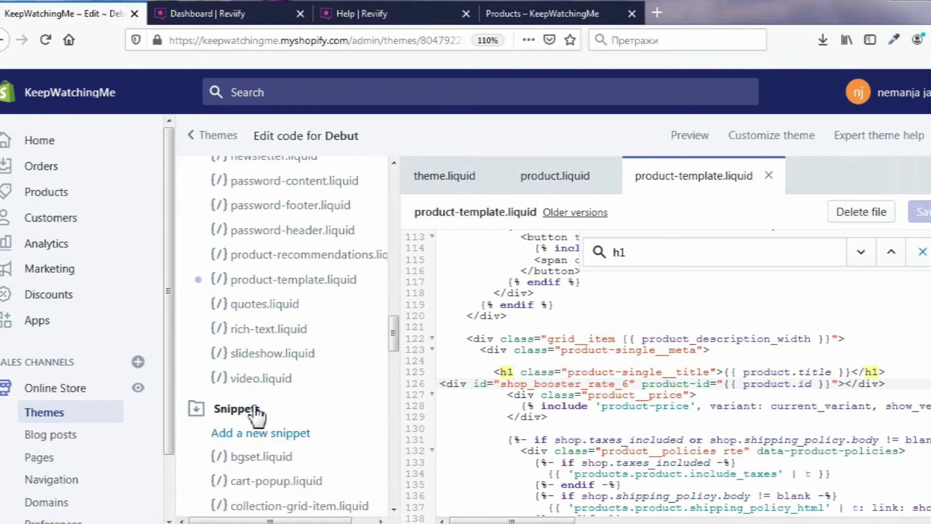
pyautogui.scroll(-3)
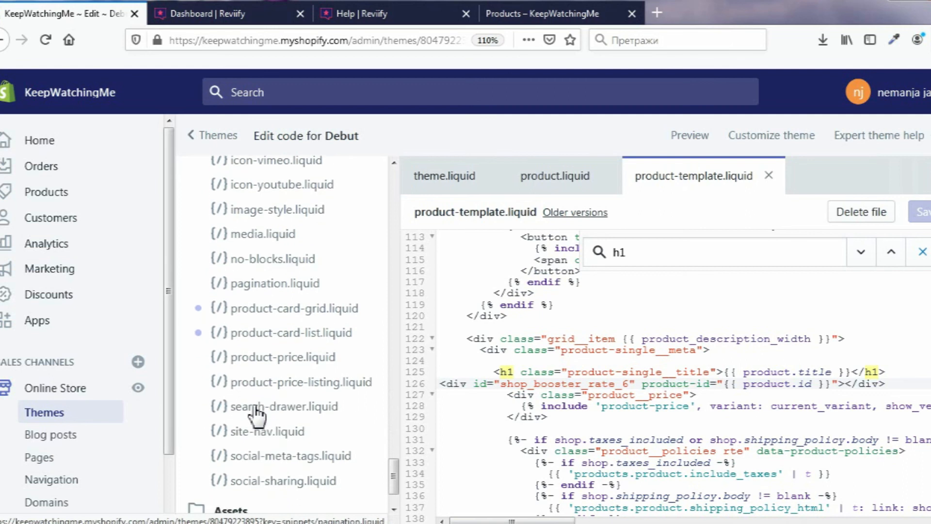
pyautogui.click(292, 308)
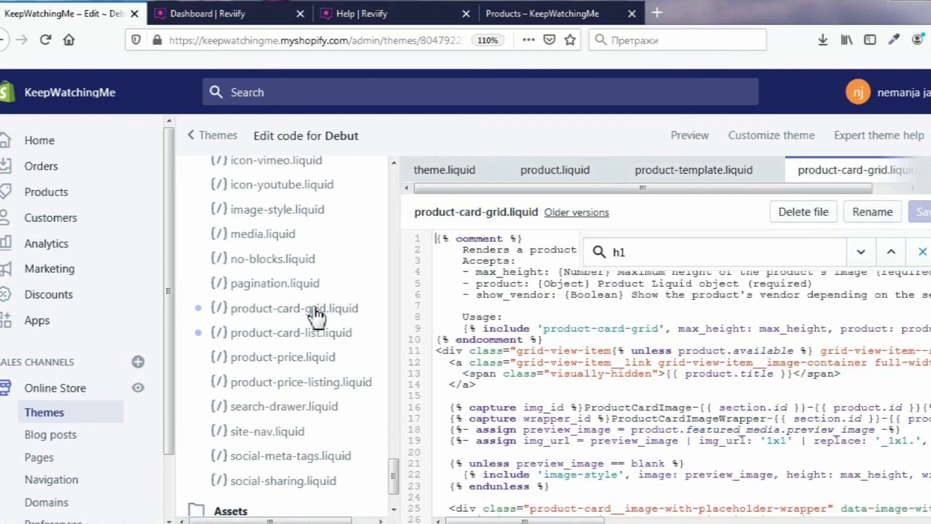
# Step: Insert the shop-booster-col-rat div below the h4 title and save the snippet
pyautogui.click(731, 253)
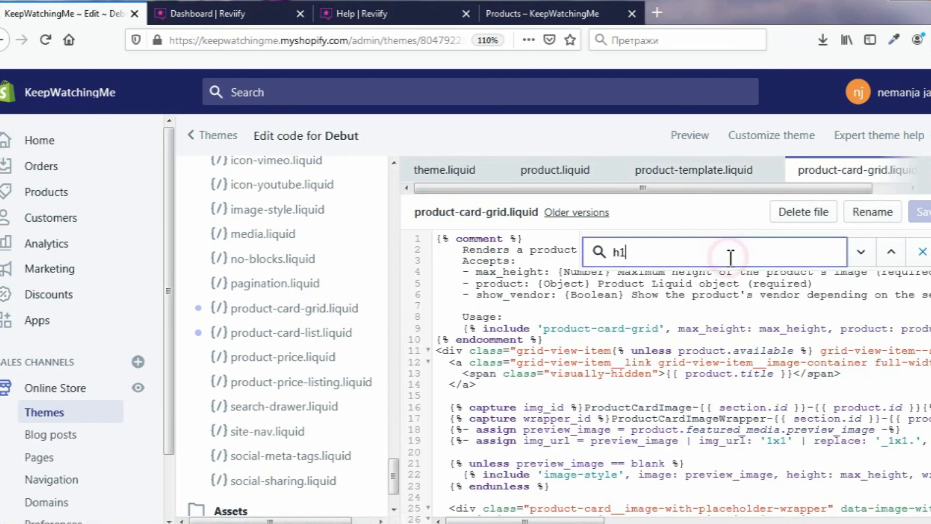
pyautogui.write('4')
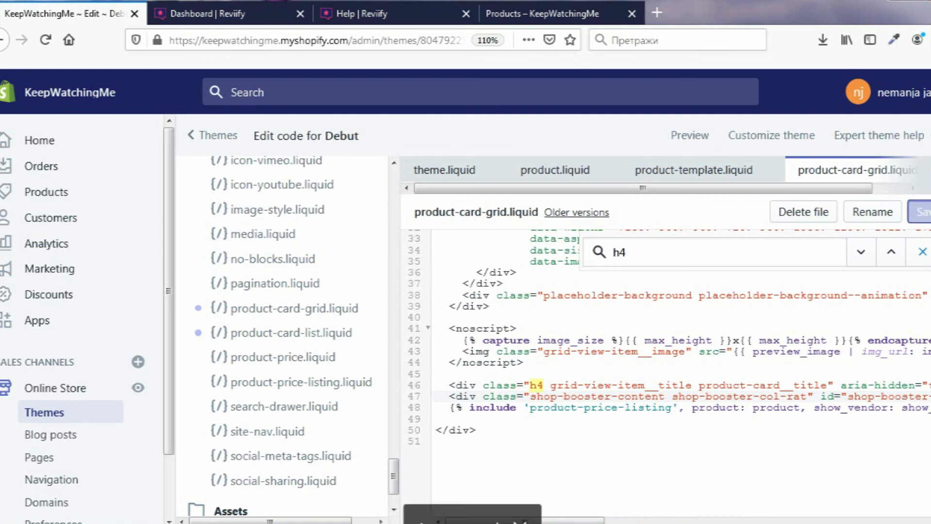
pyautogui.click(922, 212)
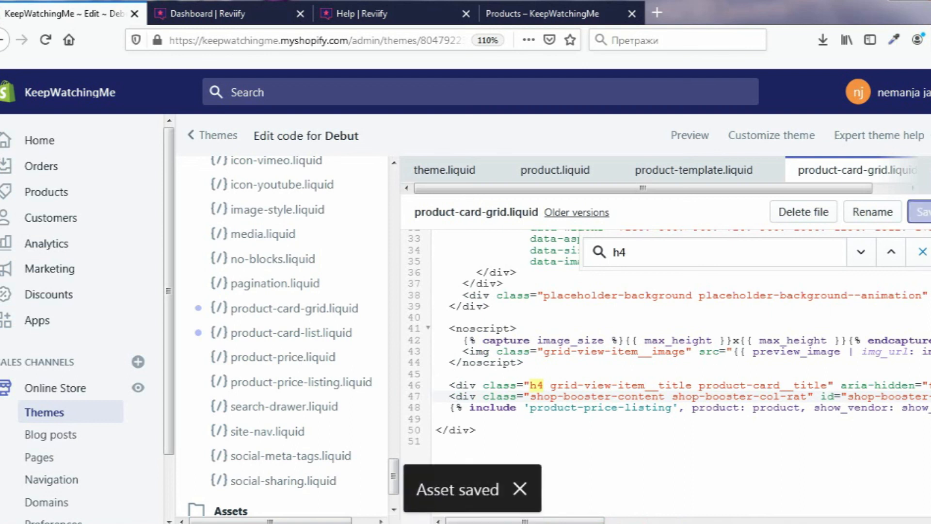
pyautogui.click(541, 12)
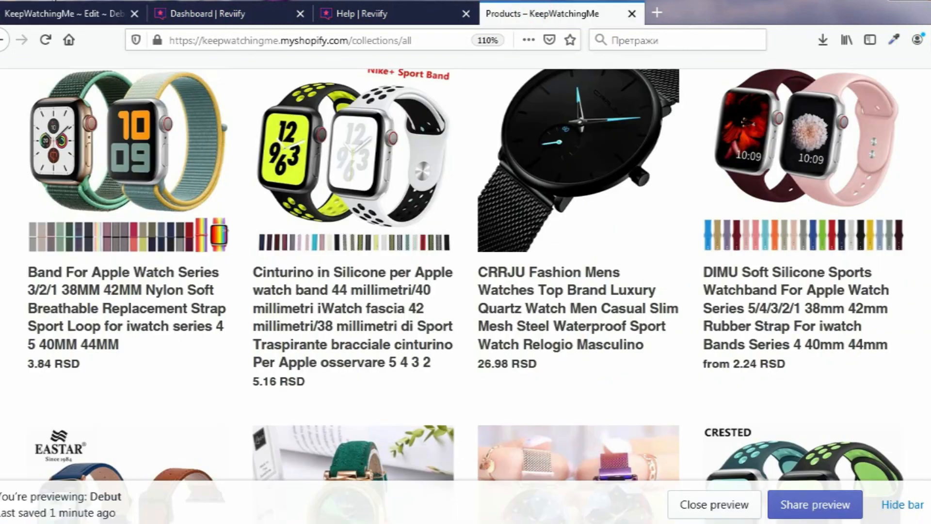
# Step: Reload the catalog page so 4.9 and 5.0 star ratings show under product titles
pyautogui.click(46, 39)
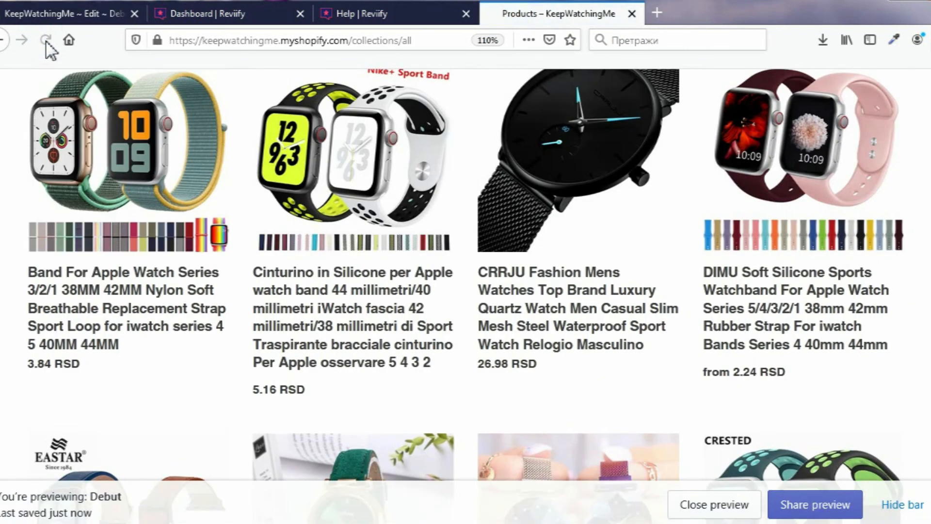
pyautogui.click(46, 40)
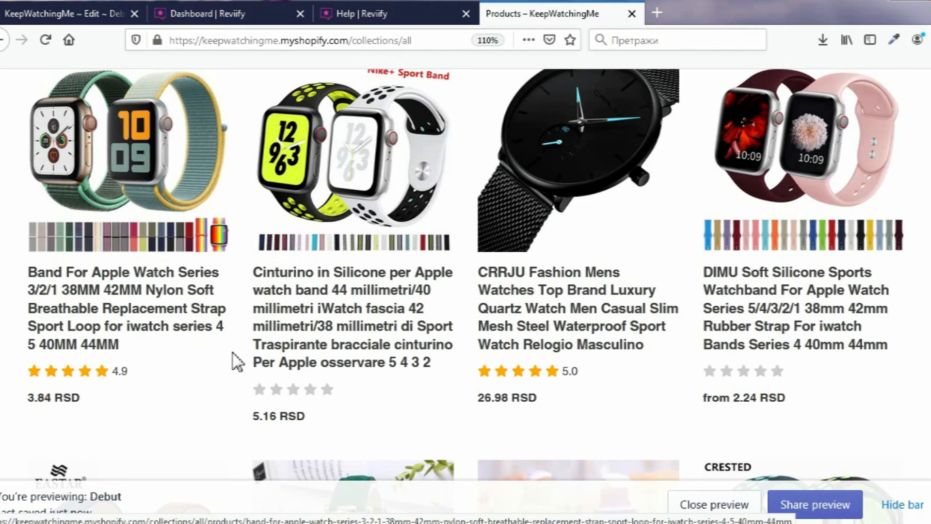
pyautogui.scroll(-3)
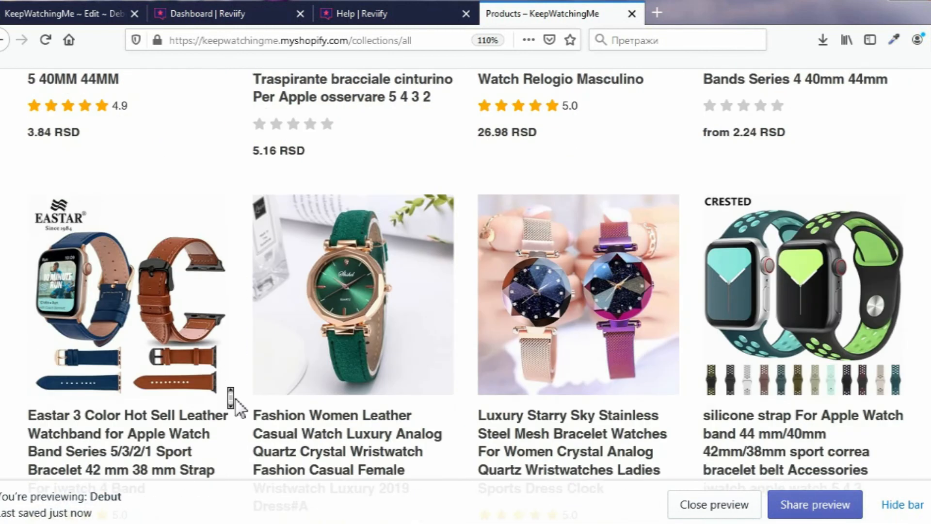